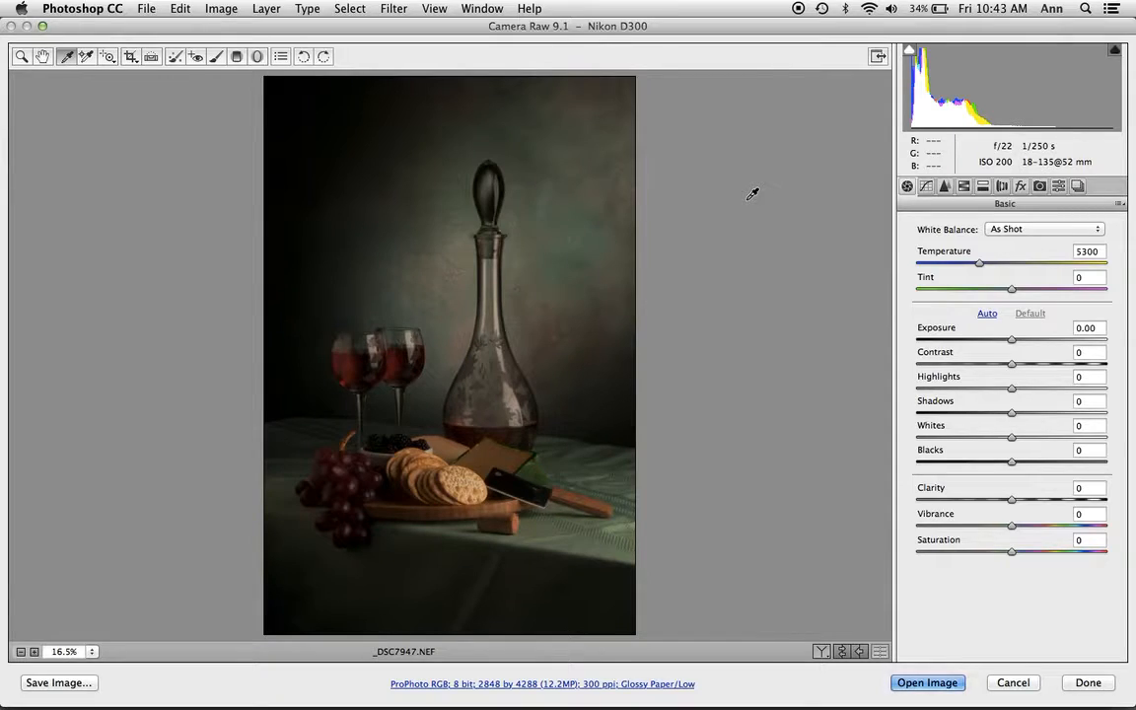
{"action": "mouse_move", "coordinate": [108, 128]}
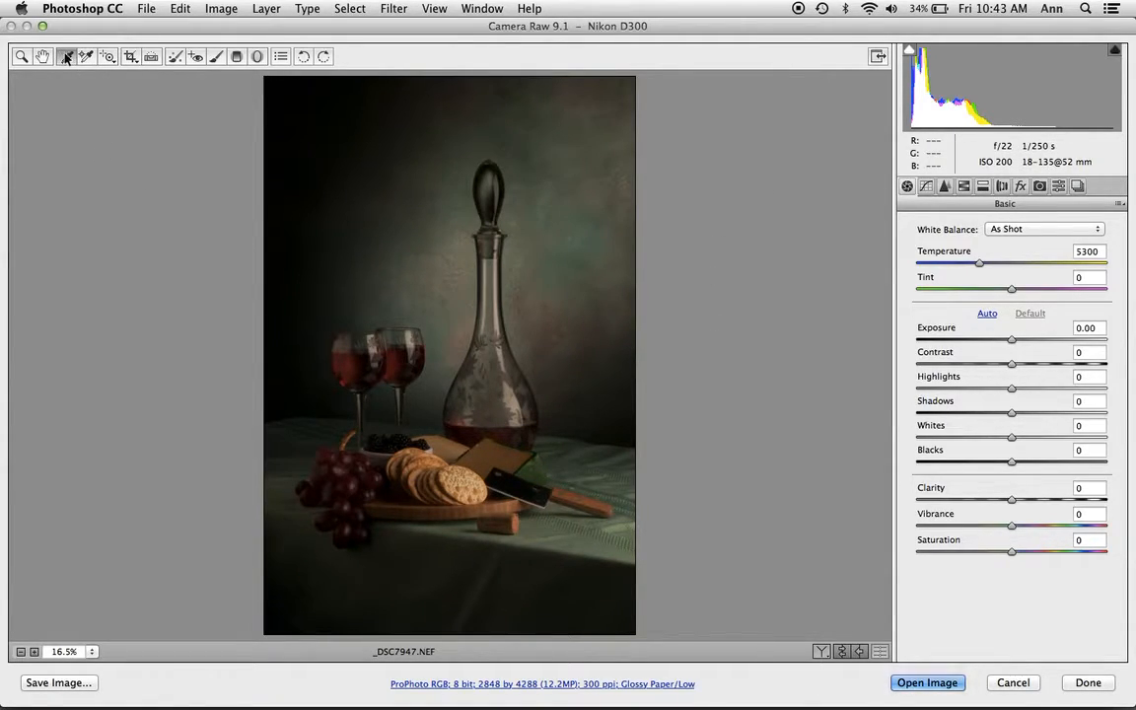
{"action": "mouse_move", "coordinate": [66, 57]}
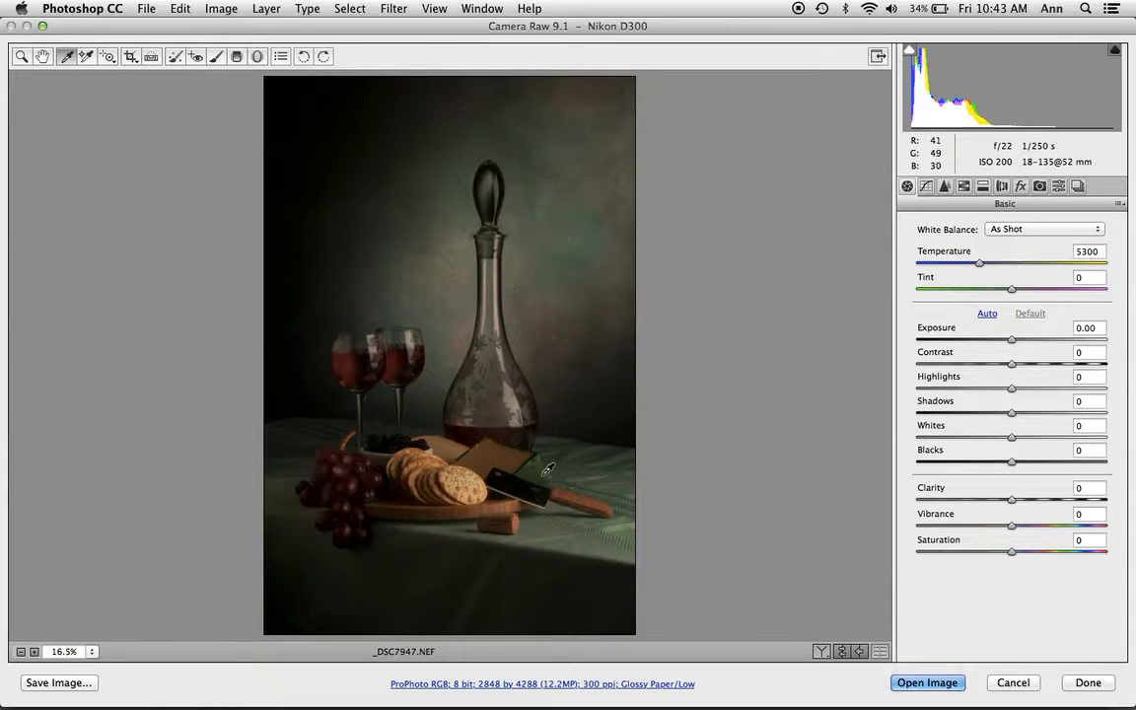
{"action": "mouse_move", "coordinate": [543, 475]}
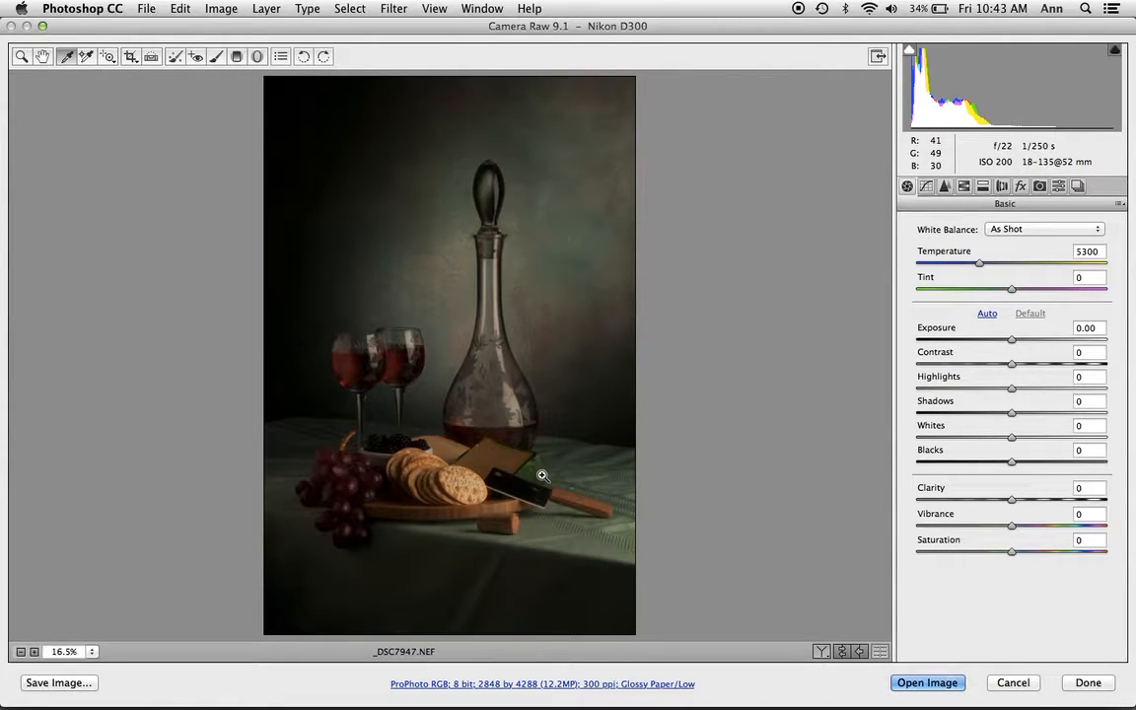
Step: Sample the neutral knife blade so white balance reads custom, 4200 temperature and +9 tint
{"action": "left_click", "coordinate": [542, 475]}
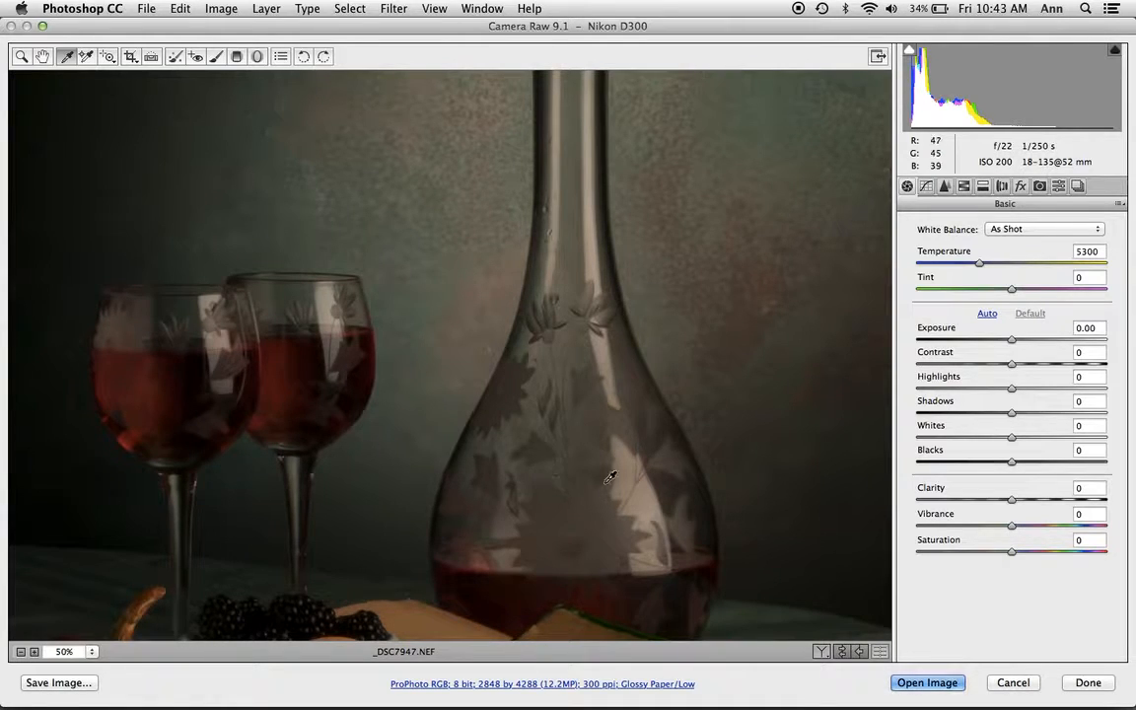
{"action": "mouse_move", "coordinate": [716, 500]}
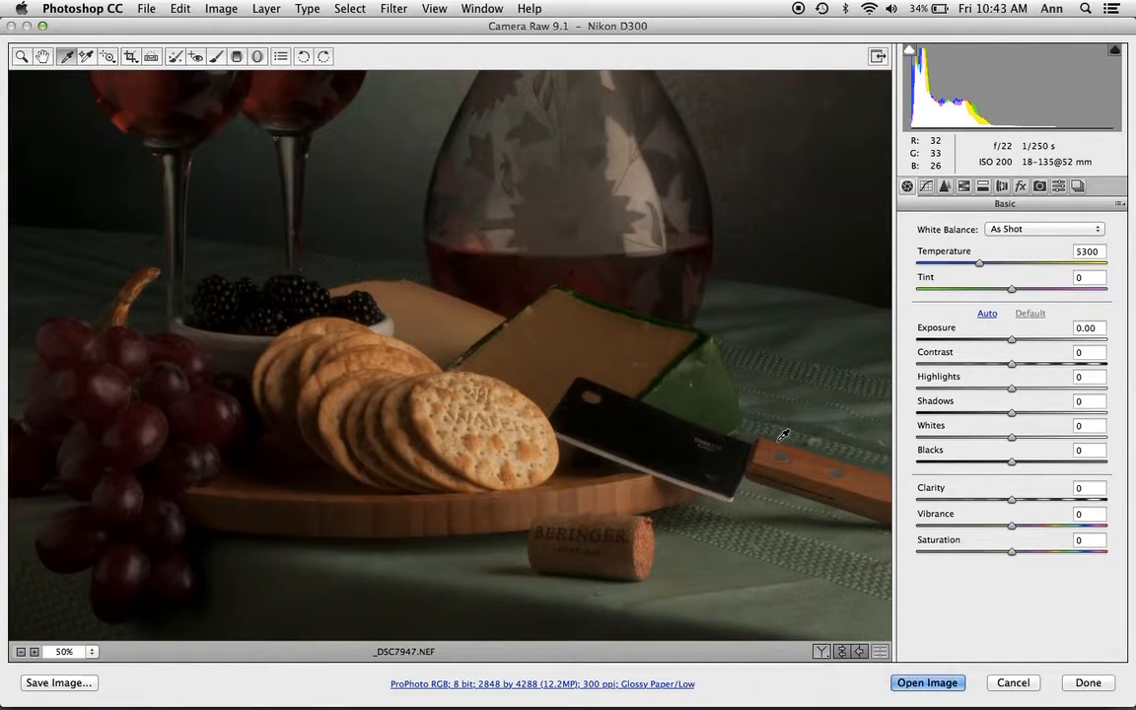
{"action": "mouse_move", "coordinate": [703, 432]}
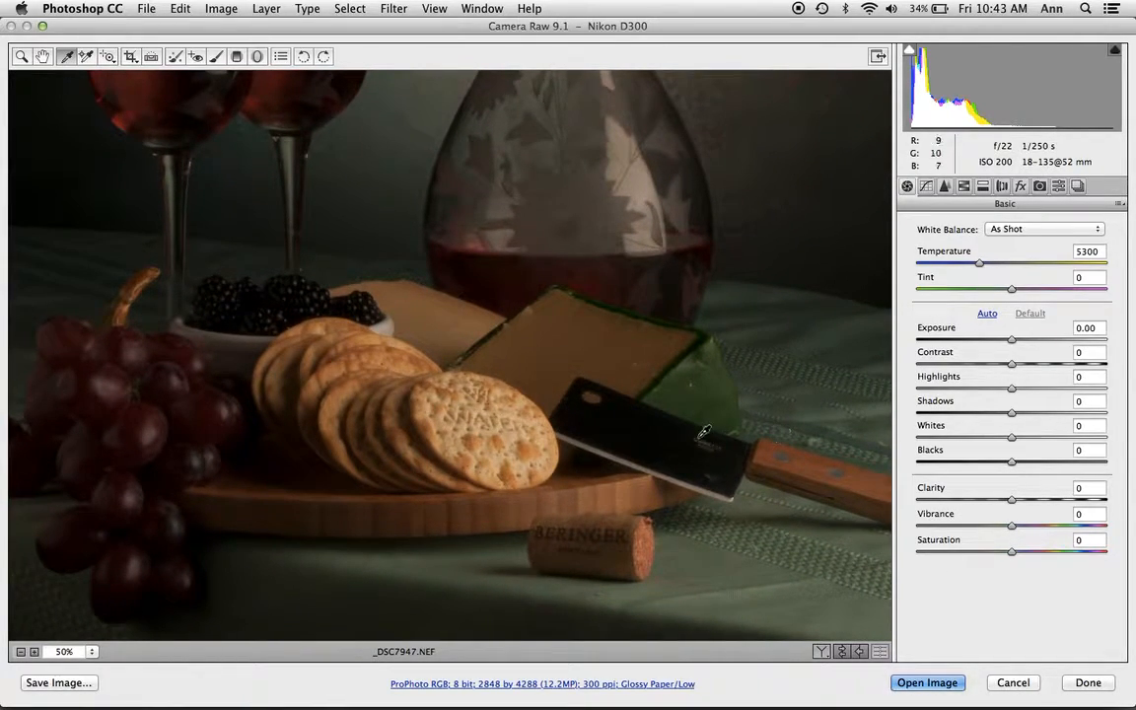
{"action": "mouse_move", "coordinate": [632, 455]}
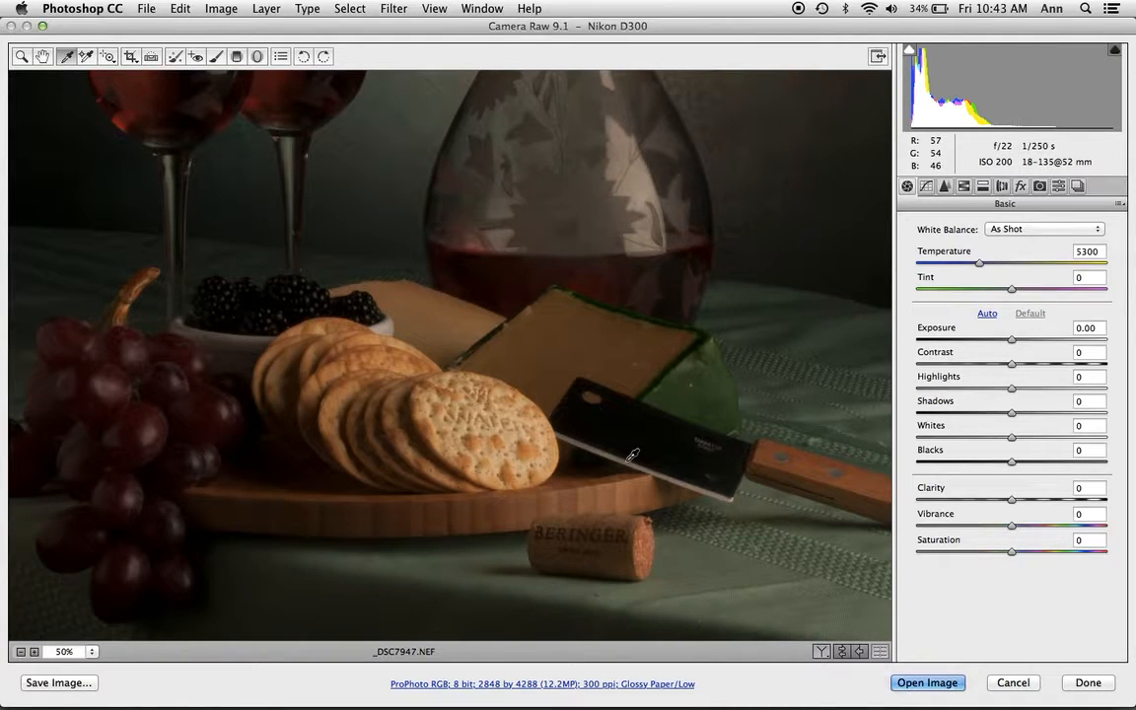
{"action": "mouse_move", "coordinate": [639, 182]}
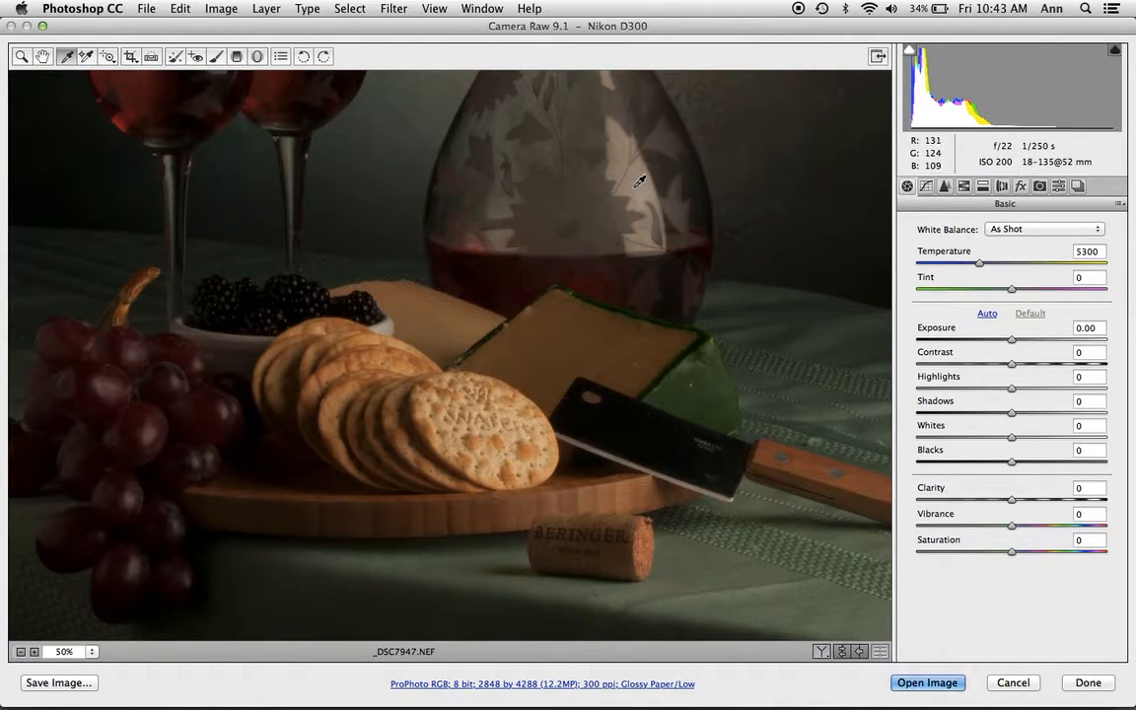
{"action": "mouse_move", "coordinate": [610, 404]}
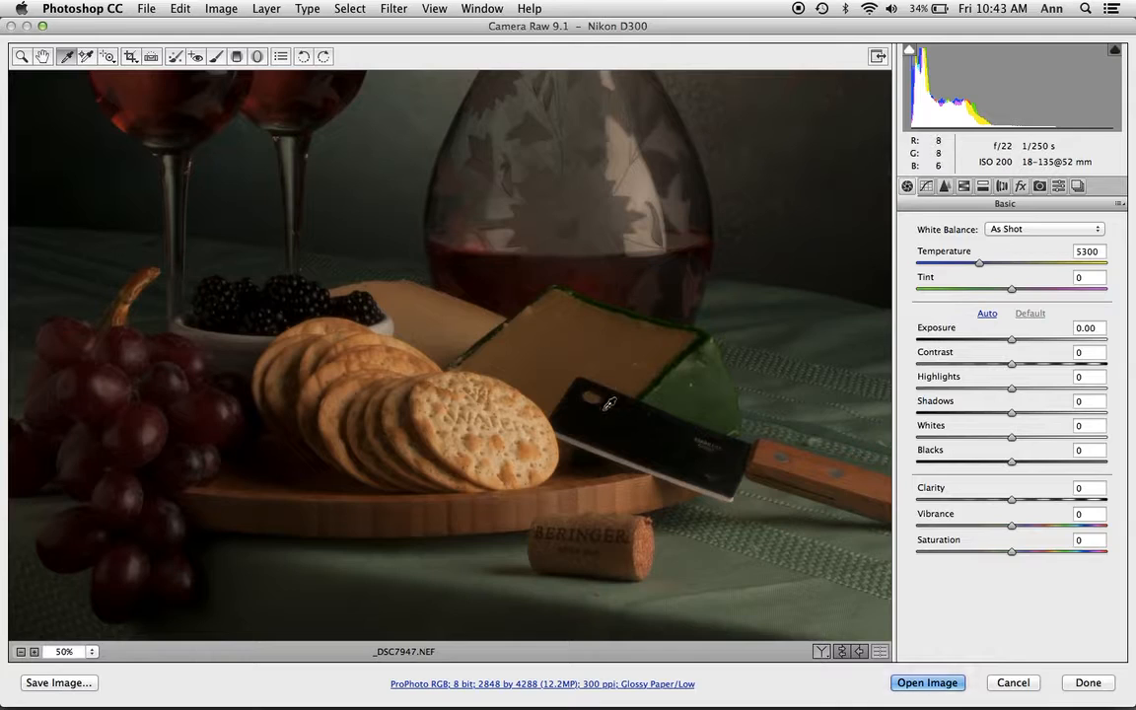
{"action": "left_click_drag", "start_coordinate": [978, 262], "coordinate": [958, 263]}
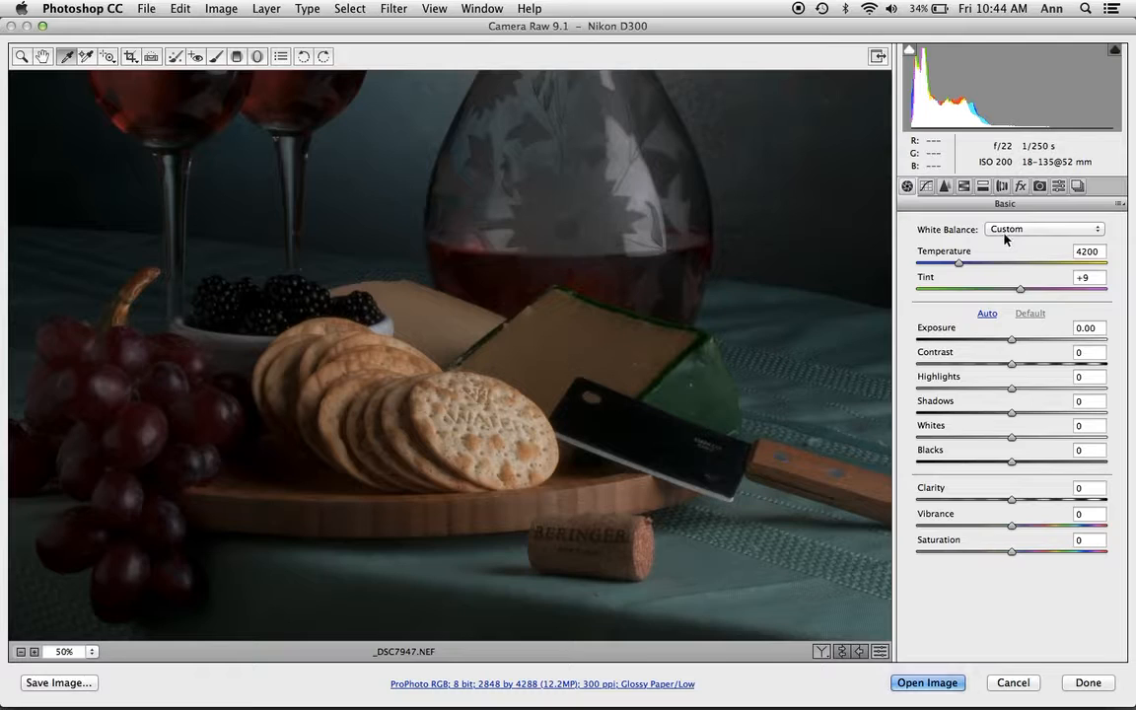
{"action": "mouse_move", "coordinate": [772, 273]}
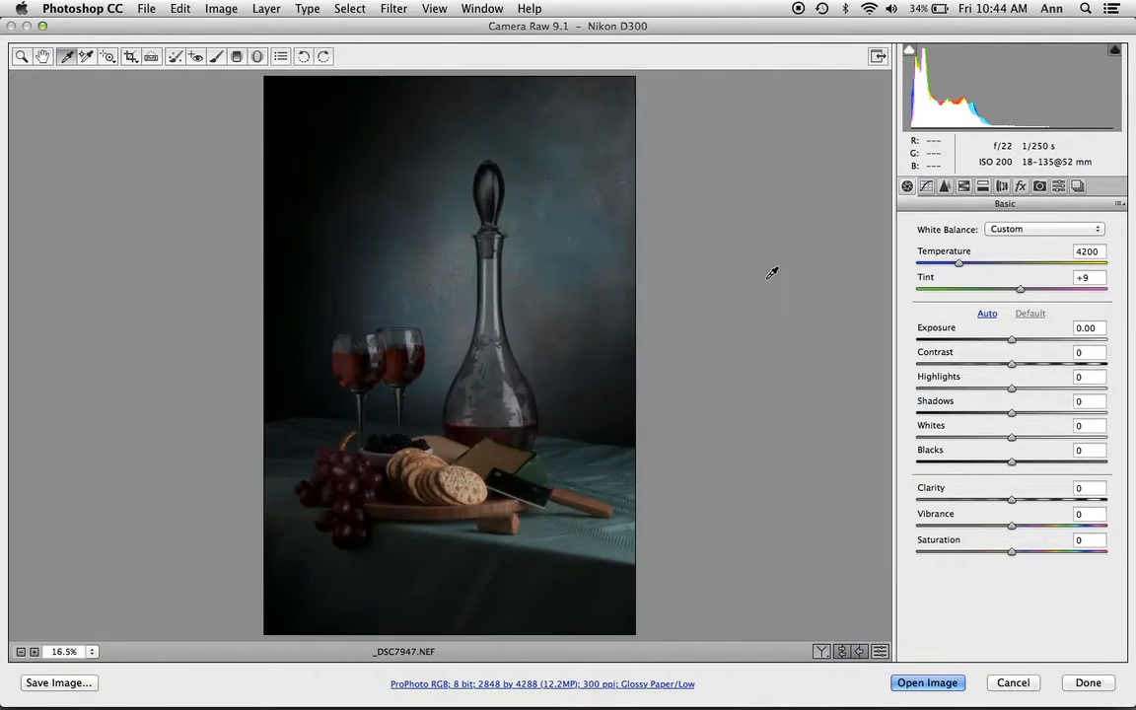
{"action": "mouse_move", "coordinate": [477, 220]}
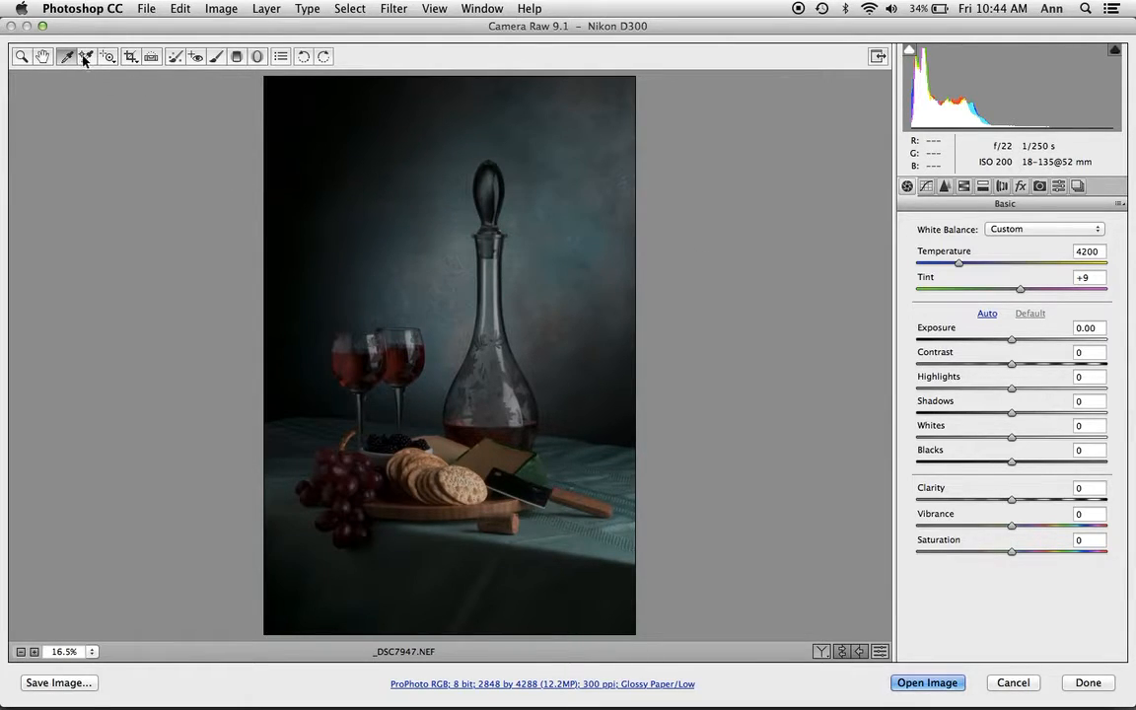
{"action": "mouse_move", "coordinate": [86, 57]}
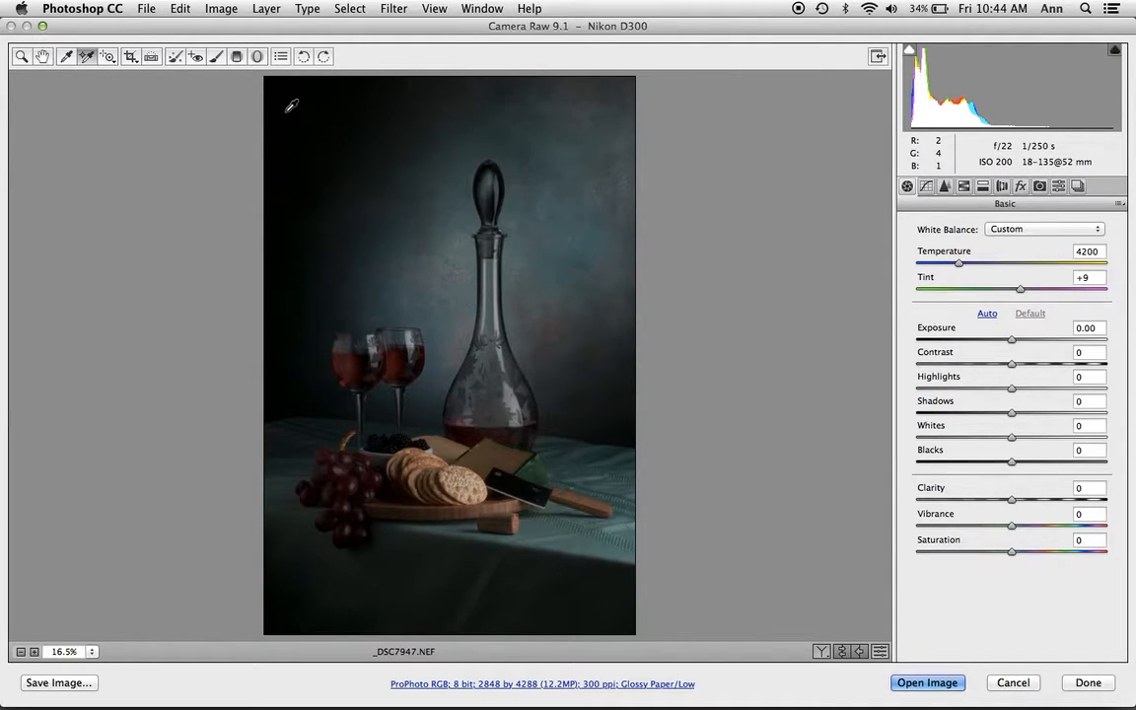
Step: Add colour sampler #1 in the dark top-left corner, reading about 1, 3, 1
{"action": "left_click", "coordinate": [298, 153]}
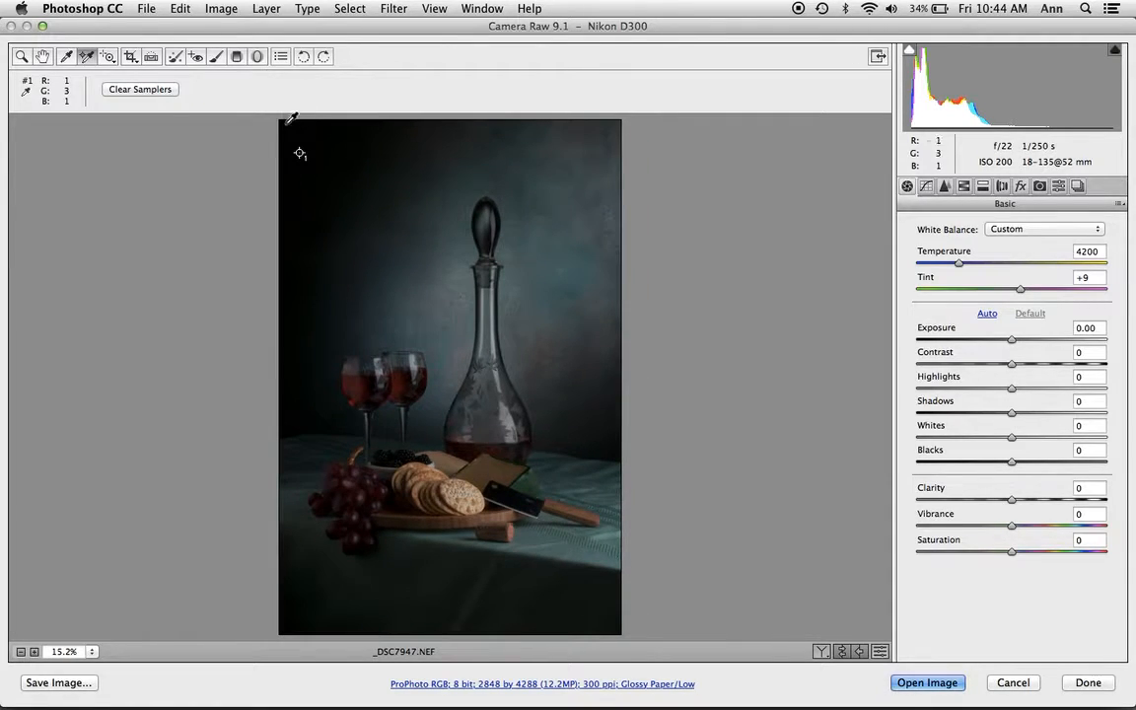
{"action": "mouse_move", "coordinate": [146, 117]}
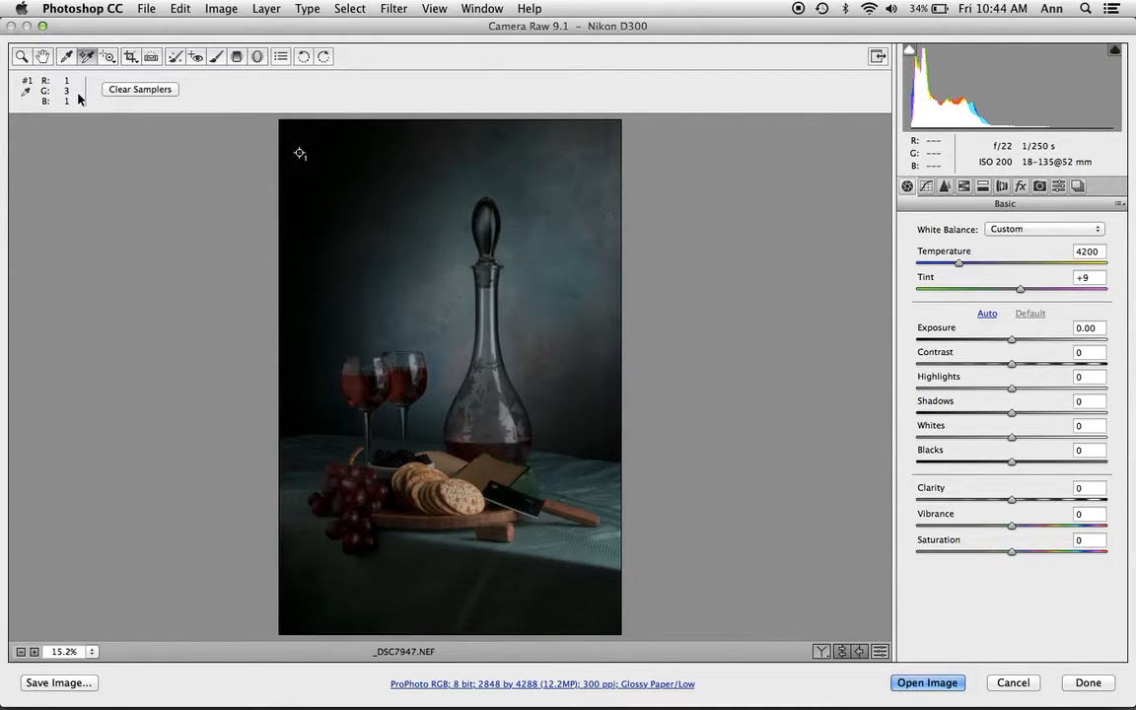
{"action": "mouse_move", "coordinate": [364, 207]}
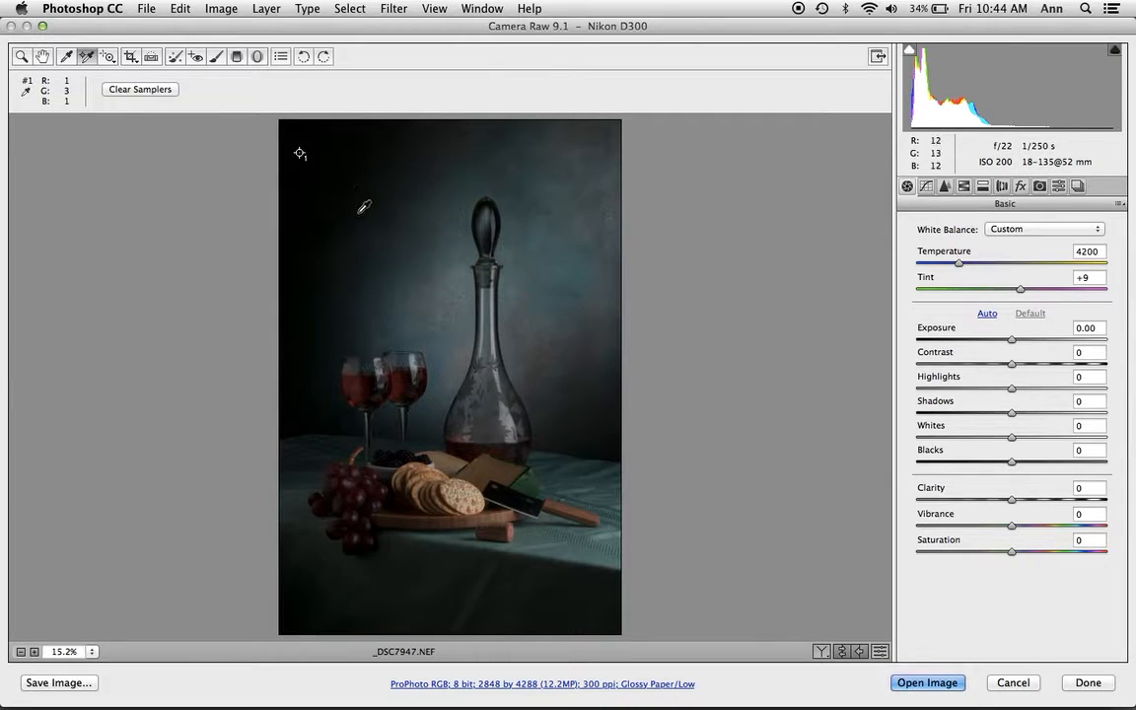
Step: Add colour samplers on the background, the lower tablecloth and the grapes
{"action": "left_click", "coordinate": [368, 227]}
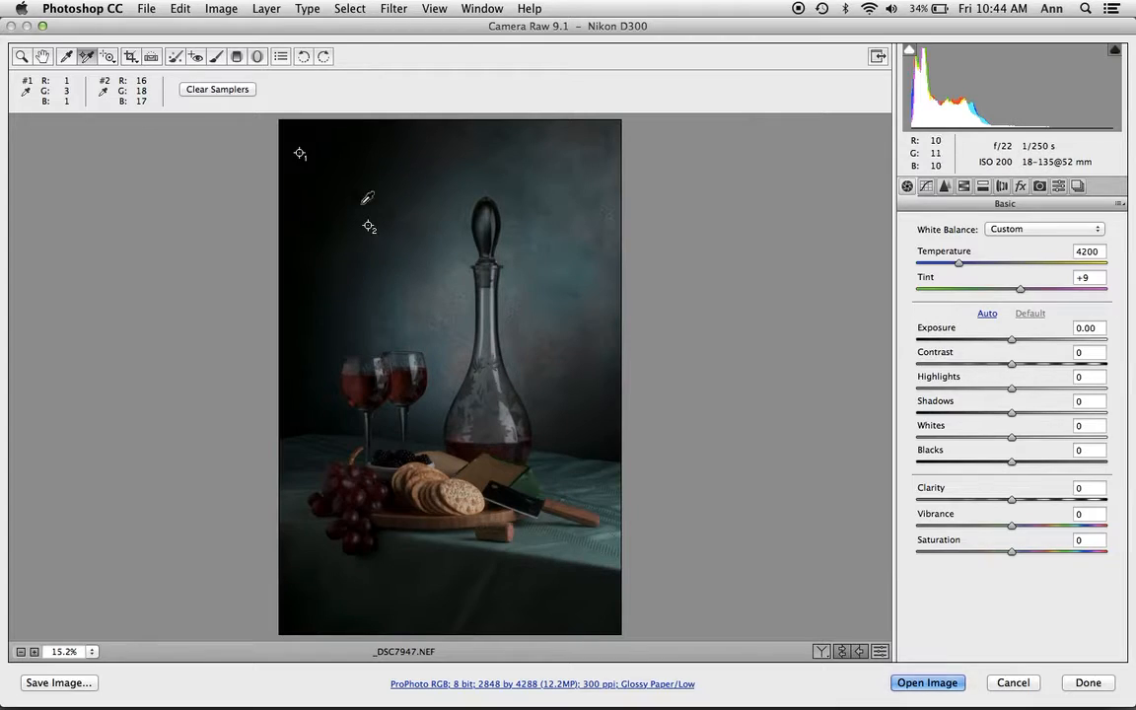
{"action": "mouse_move", "coordinate": [368, 227]}
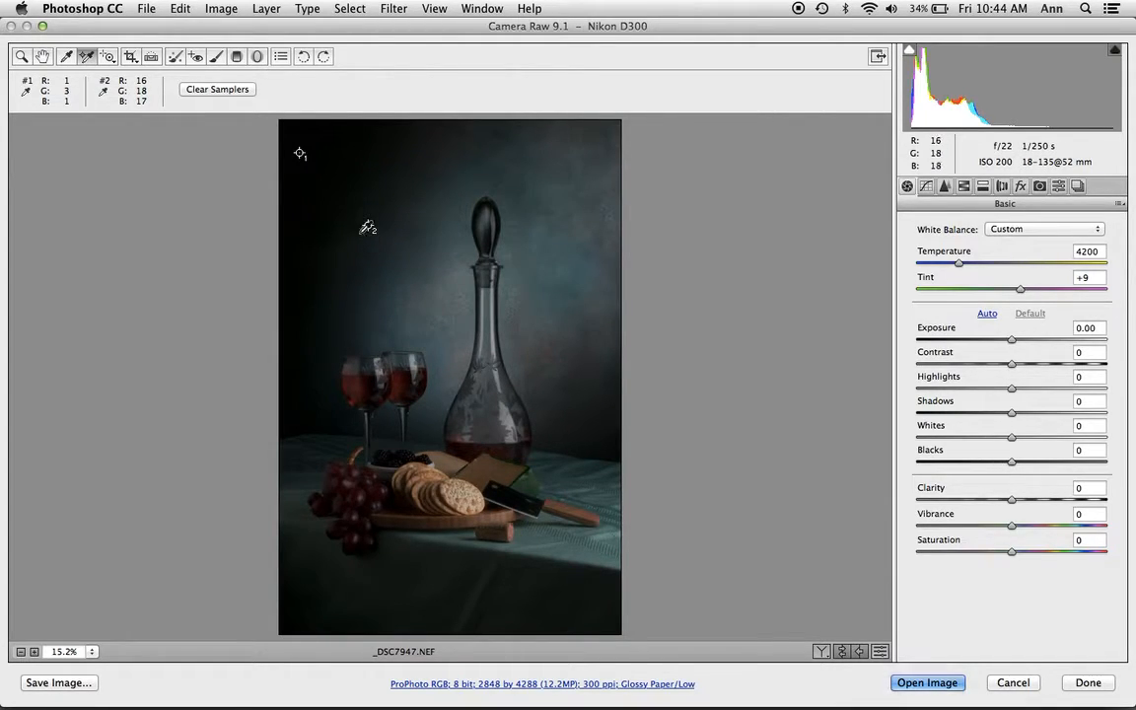
{"action": "mouse_move", "coordinate": [457, 412]}
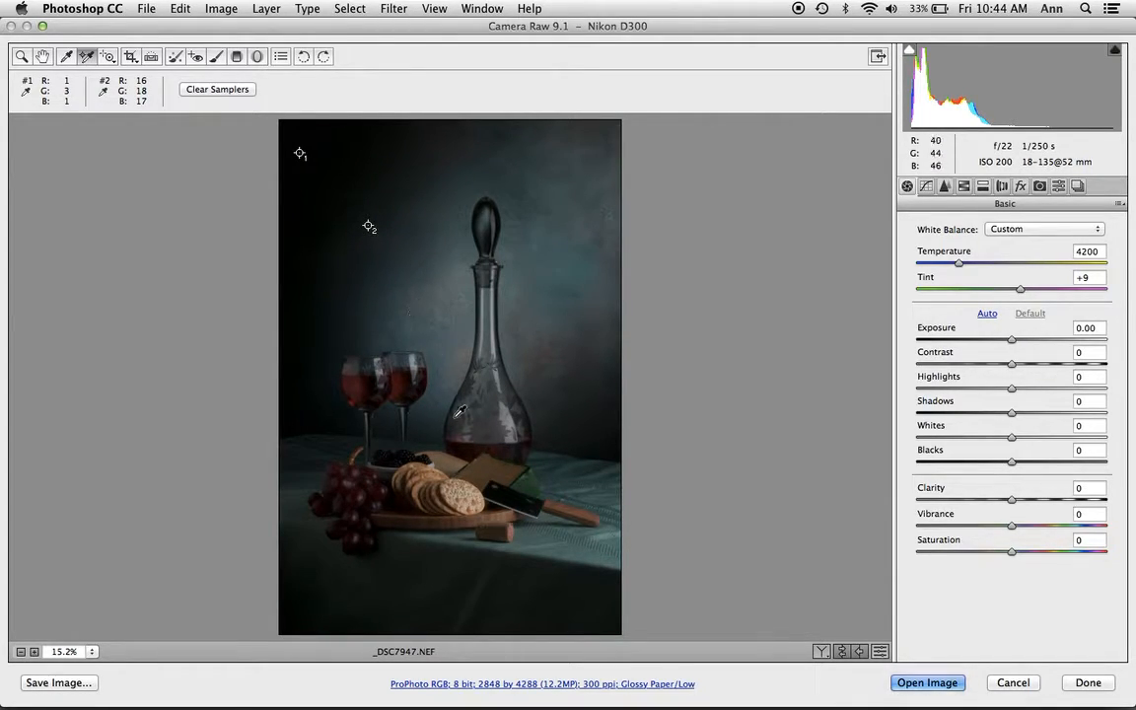
{"action": "left_click", "coordinate": [478, 582]}
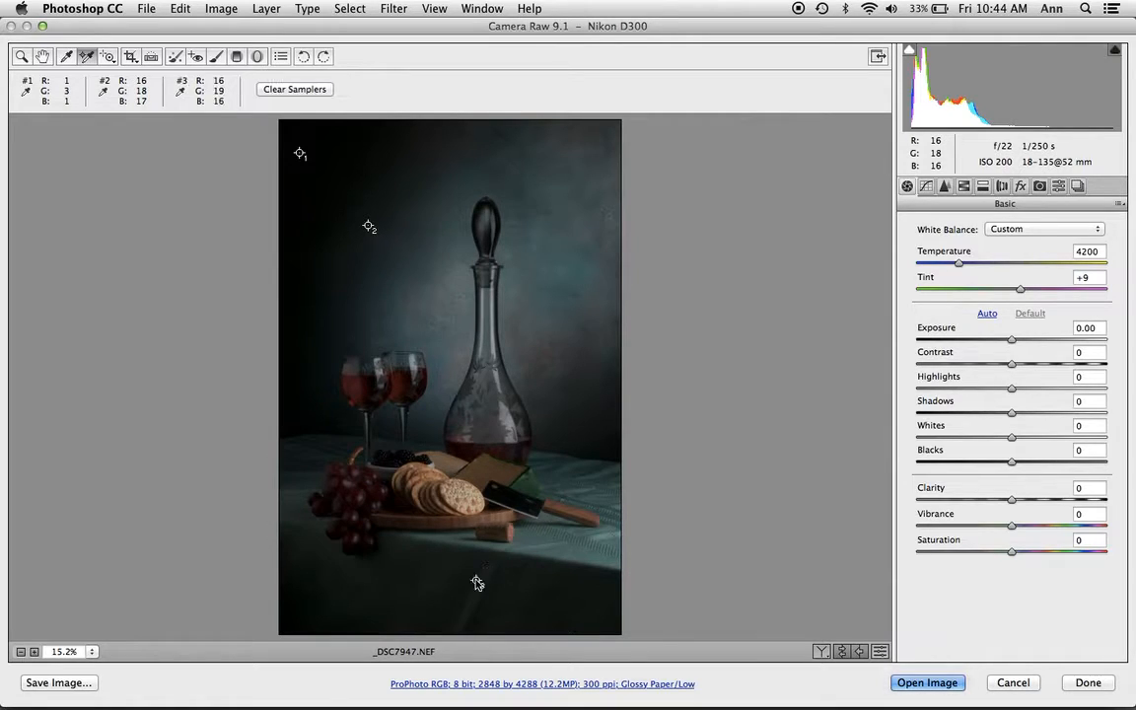
{"action": "left_click", "coordinate": [476, 582]}
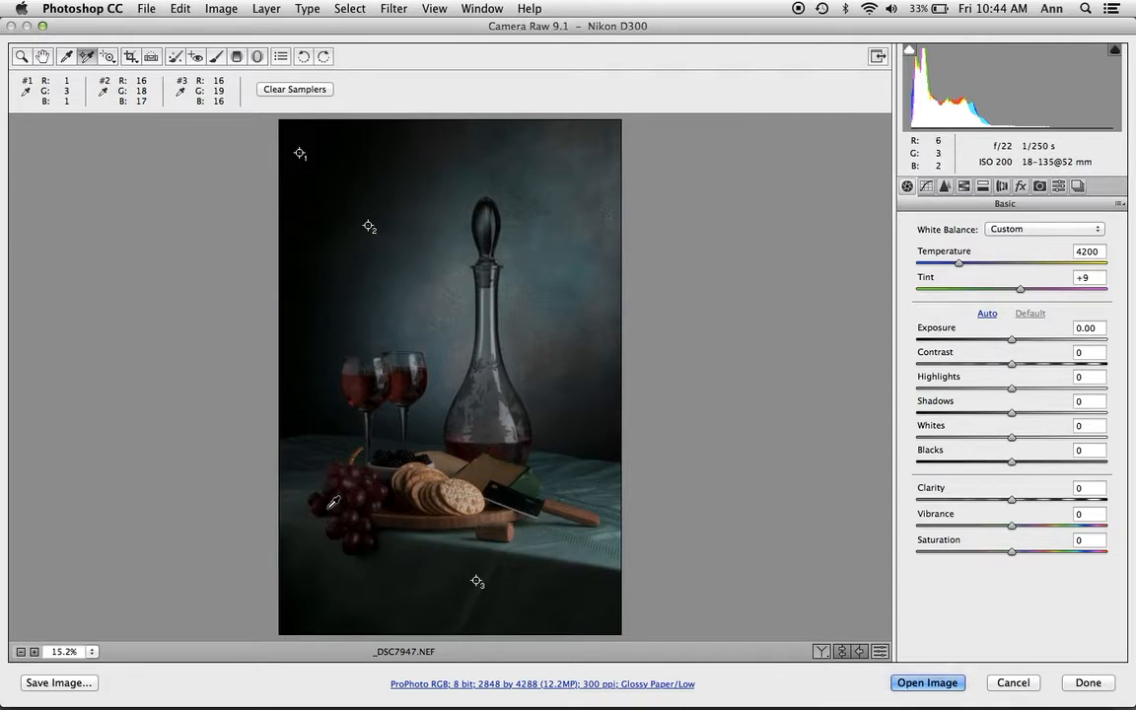
{"action": "left_click", "coordinate": [331, 511]}
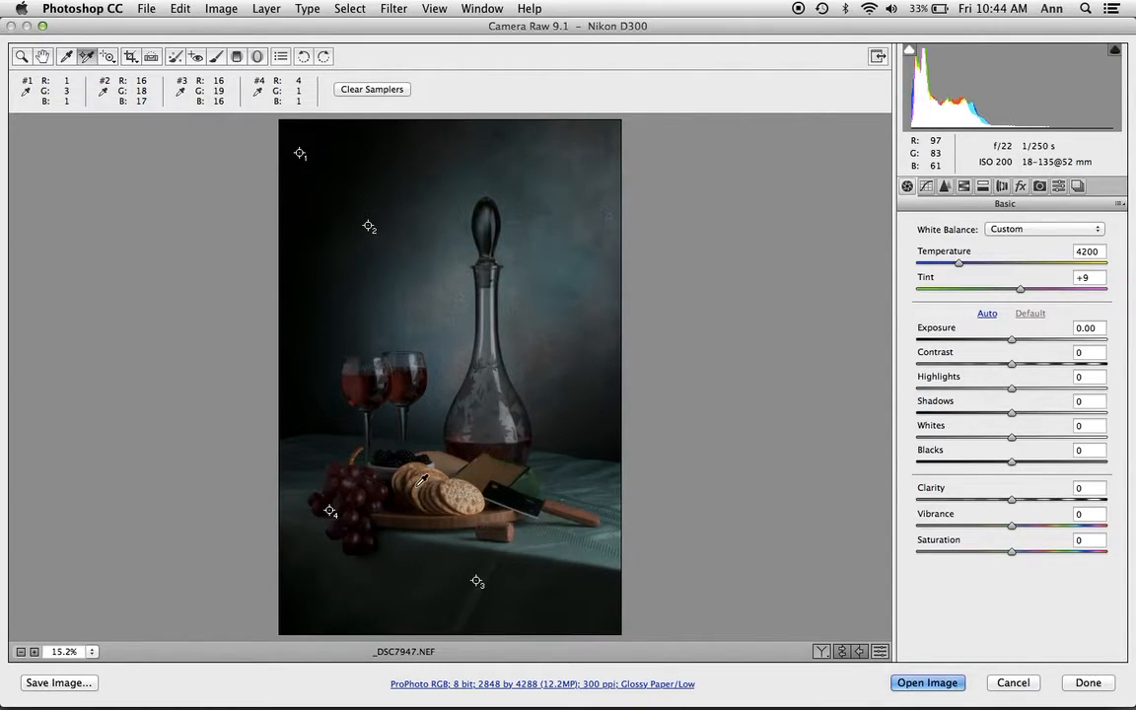
{"action": "mouse_move", "coordinate": [569, 544]}
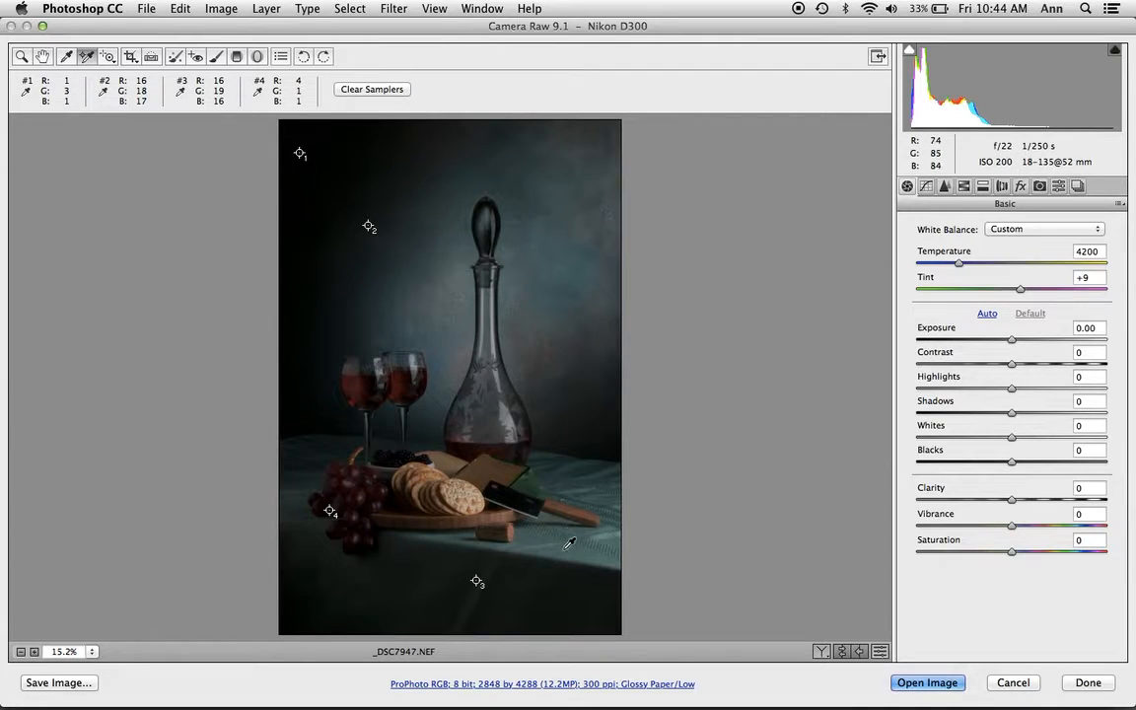
{"action": "mouse_move", "coordinate": [597, 494]}
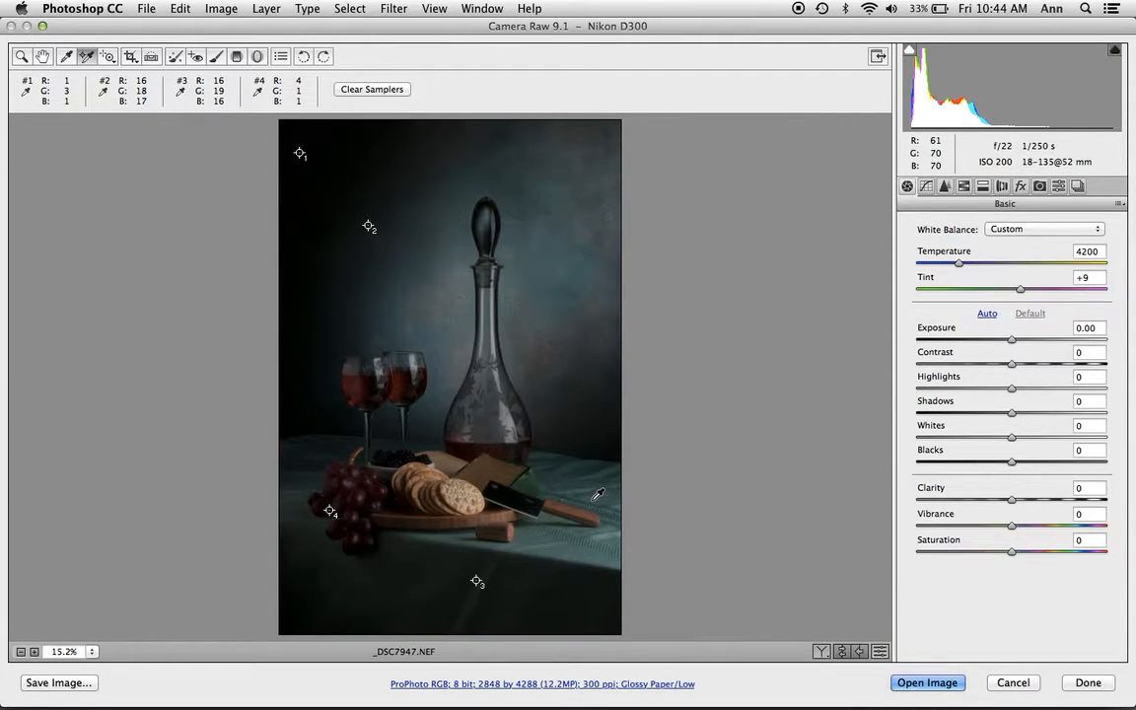
Step: Add colour samplers on the right tablecloth, the cheese and the backdrop beside the decanter
{"action": "left_click", "coordinate": [592, 501]}
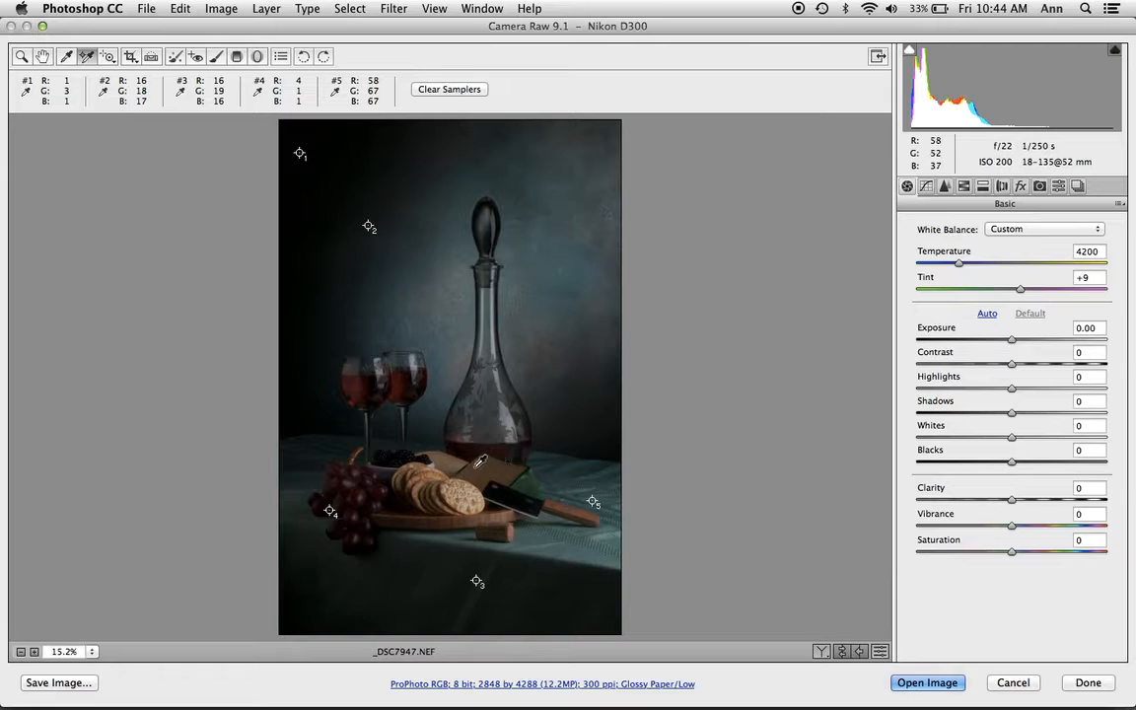
{"action": "left_click", "coordinate": [450, 468]}
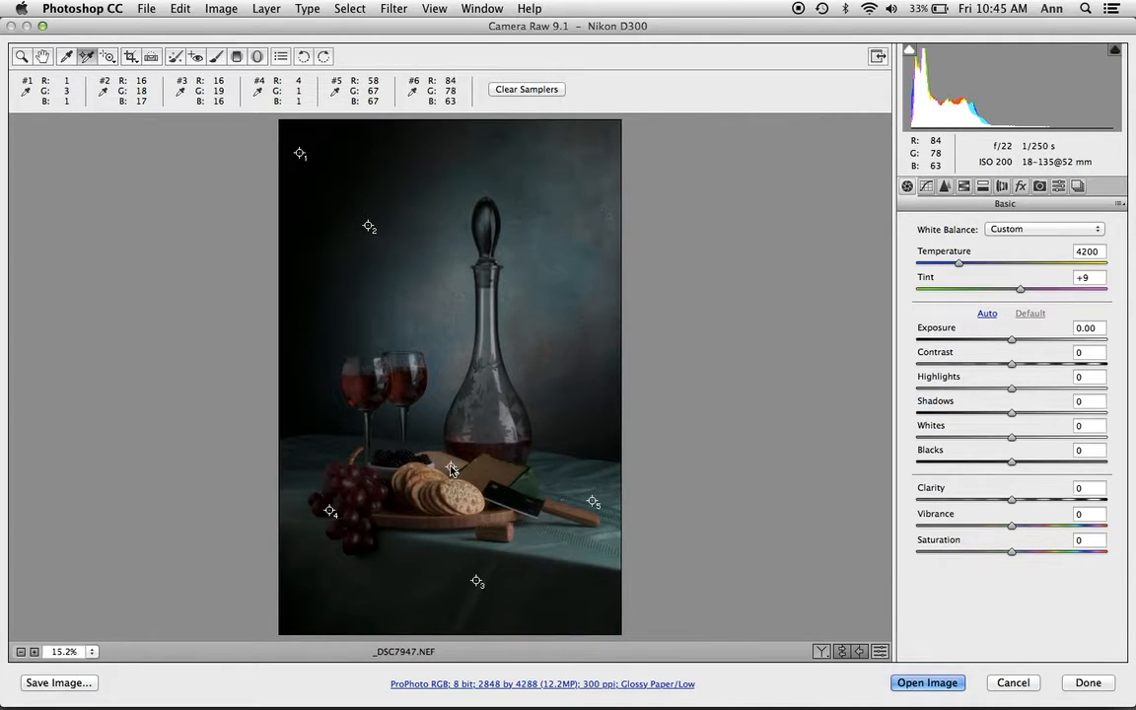
{"action": "mouse_move", "coordinate": [471, 324]}
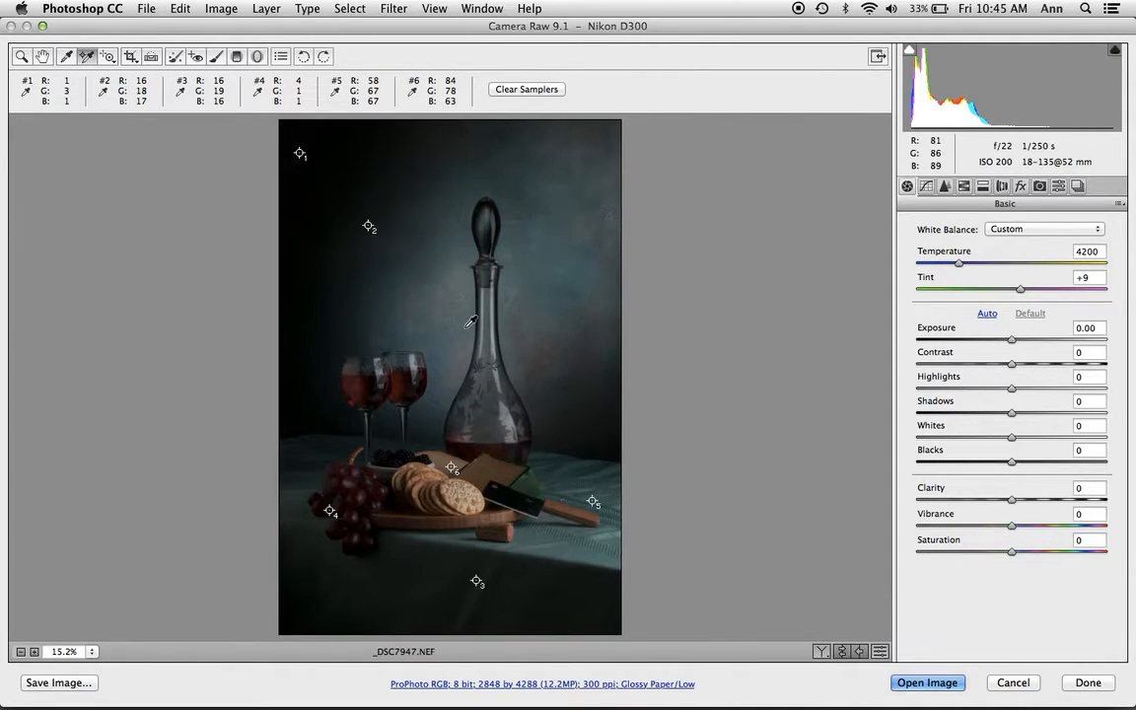
{"action": "left_click", "coordinate": [464, 329]}
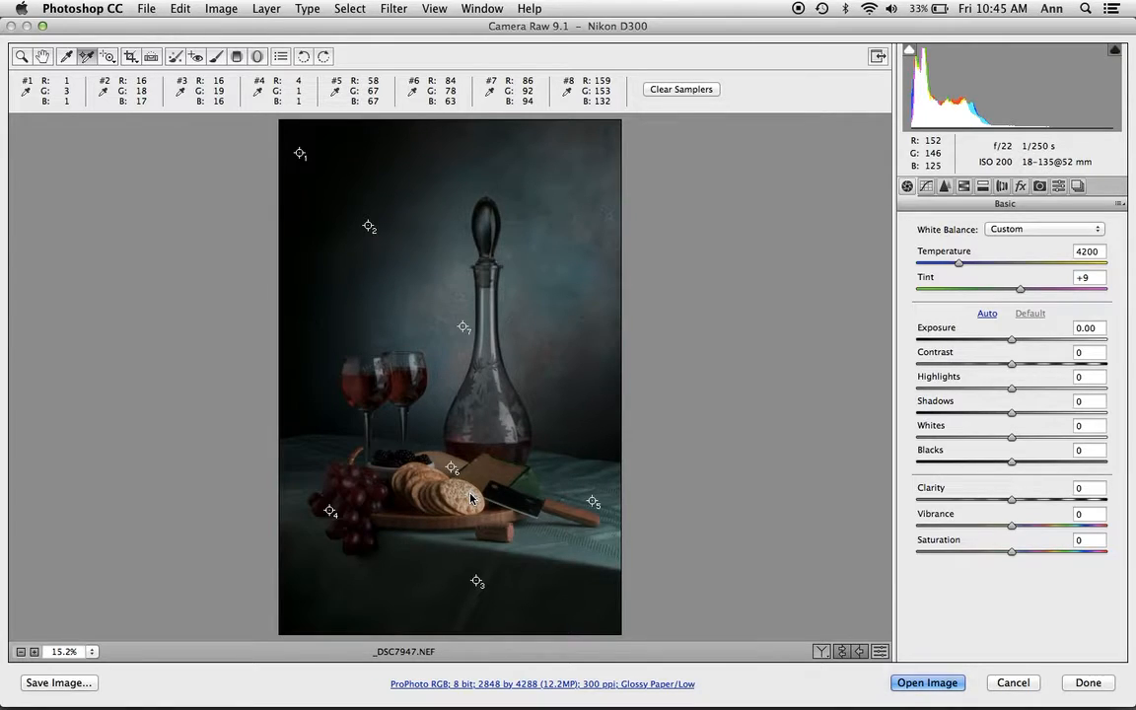
{"action": "mouse_move", "coordinate": [395, 263]}
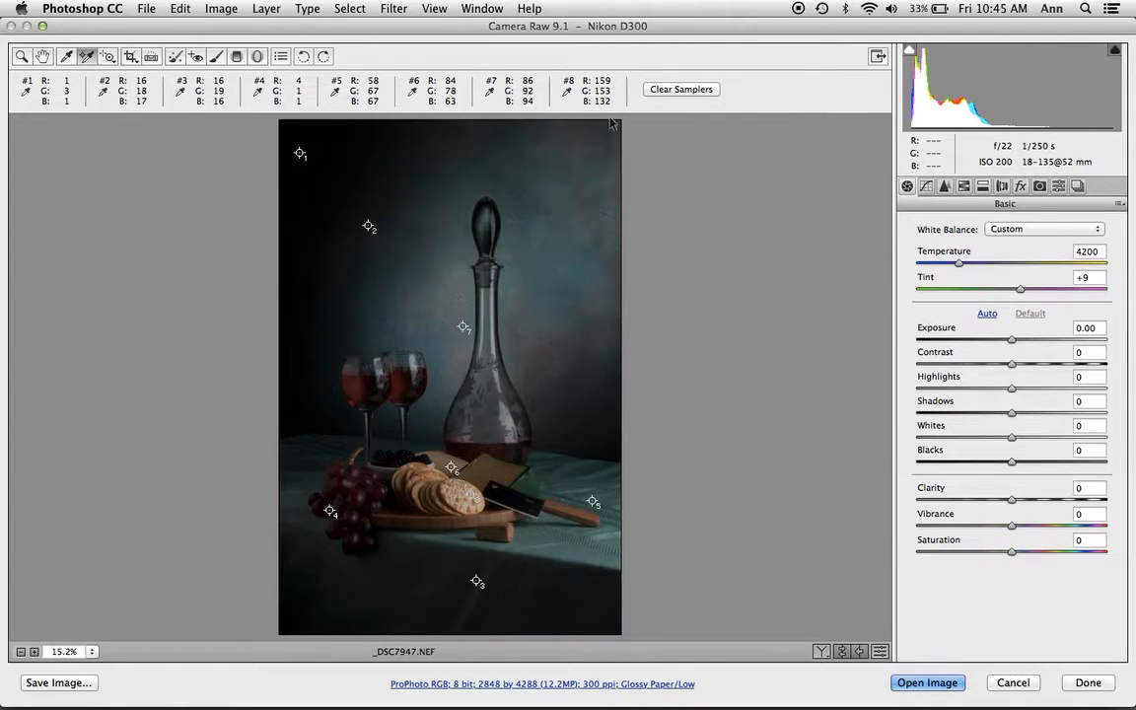
{"action": "mouse_move", "coordinate": [580, 158]}
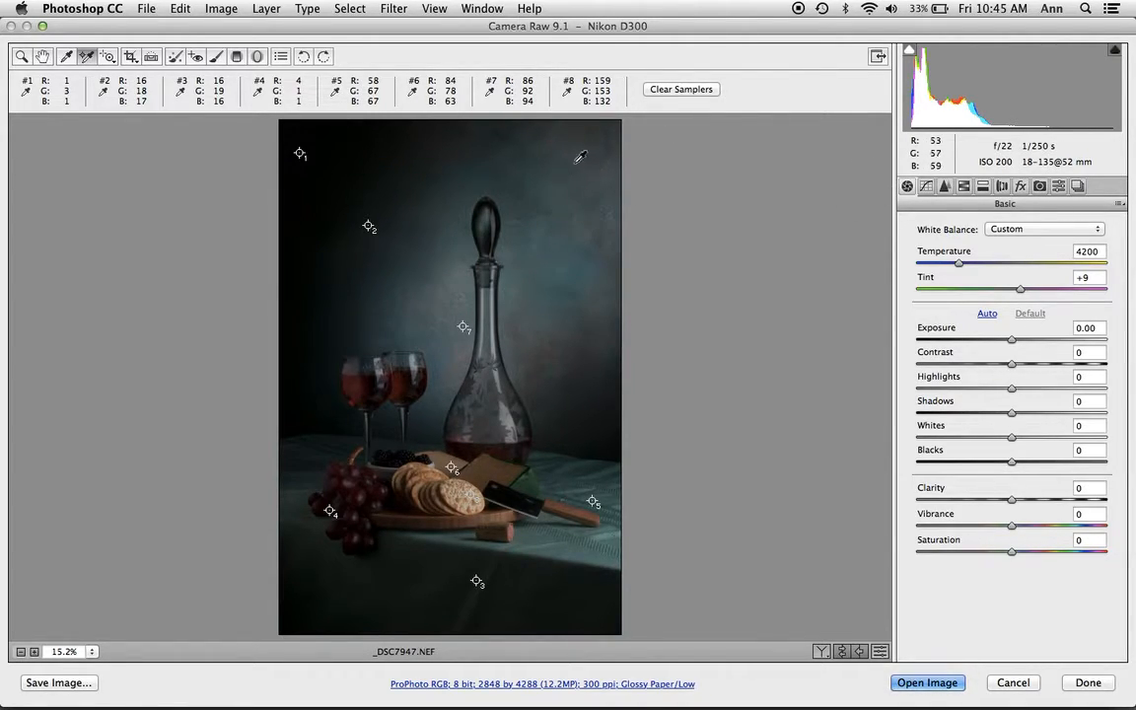
{"action": "mouse_move", "coordinate": [883, 281]}
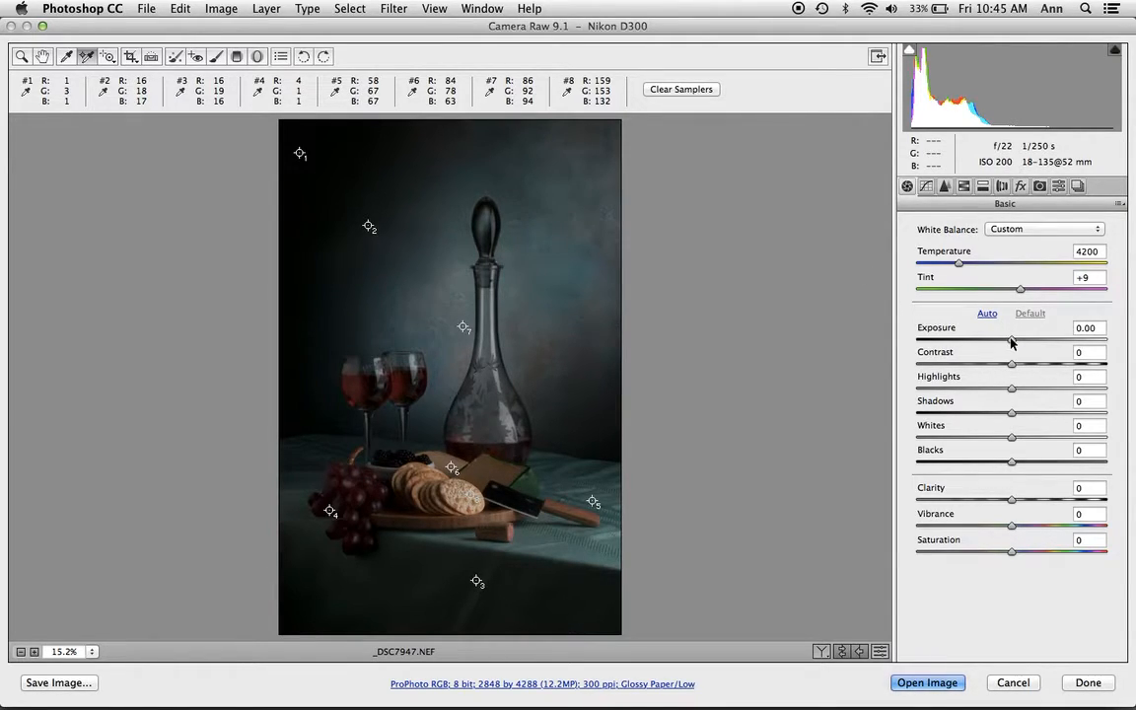
Step: Raise Exposure gradually, settling it at +1.20 to brighten the still life
{"action": "left_click_drag", "start_coordinate": [1011, 341], "coordinate": [1027, 340]}
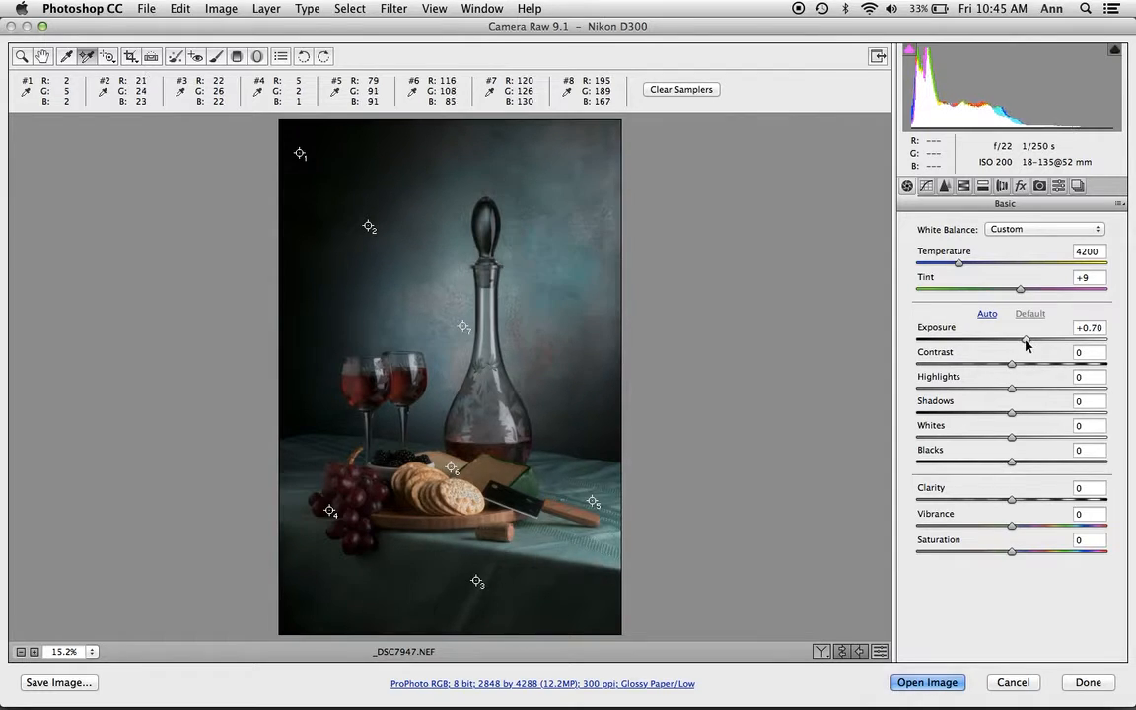
{"action": "left_click_drag", "start_coordinate": [1028, 341], "coordinate": [1031, 340]}
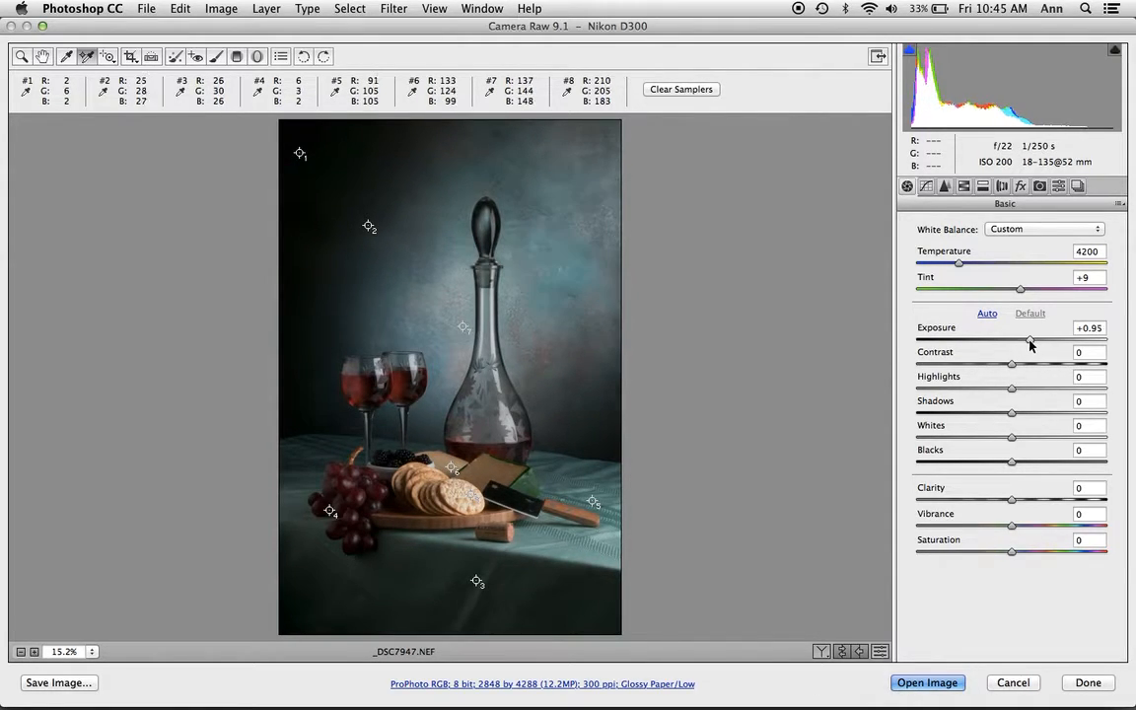
{"action": "left_click_drag", "start_coordinate": [1029, 341], "coordinate": [1033, 341]}
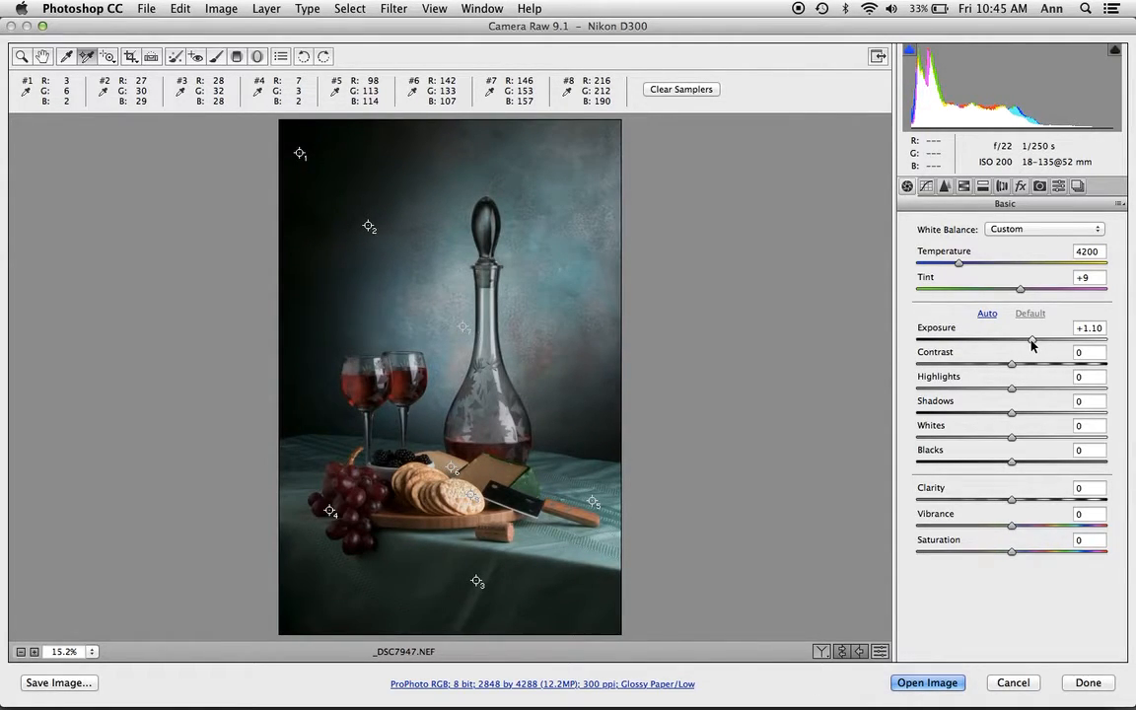
{"action": "left_click_drag", "start_coordinate": [1031, 340], "coordinate": [1034, 340]}
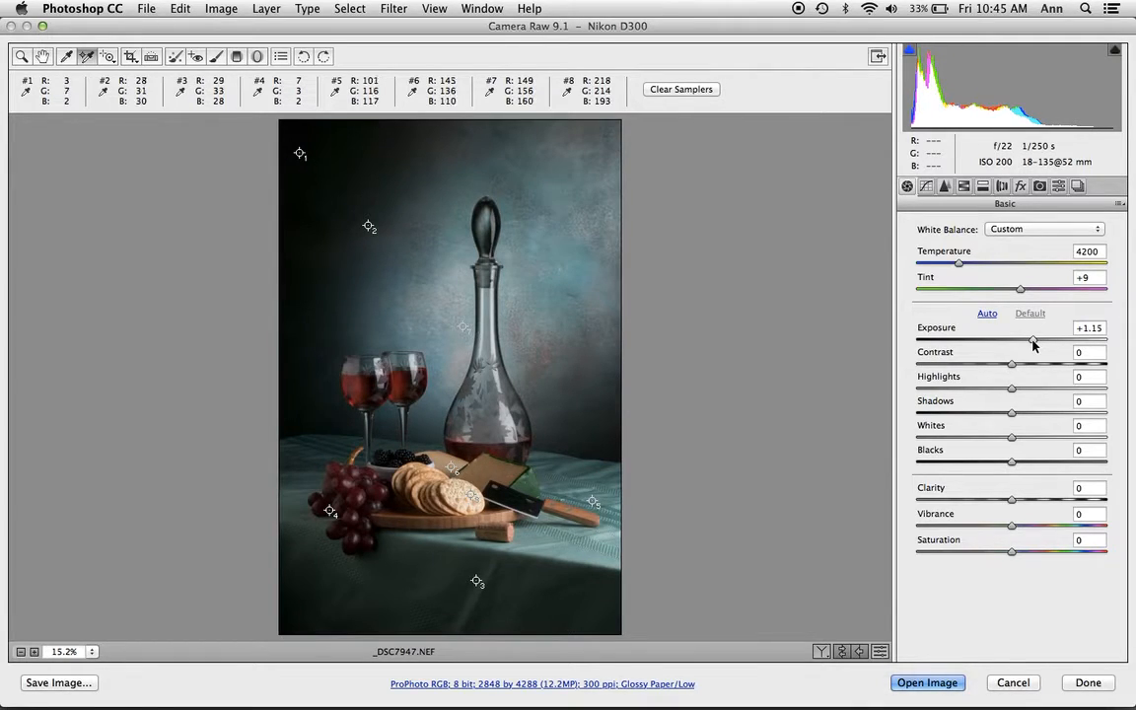
{"action": "left_click_drag", "start_coordinate": [1034, 341], "coordinate": [1031, 340]}
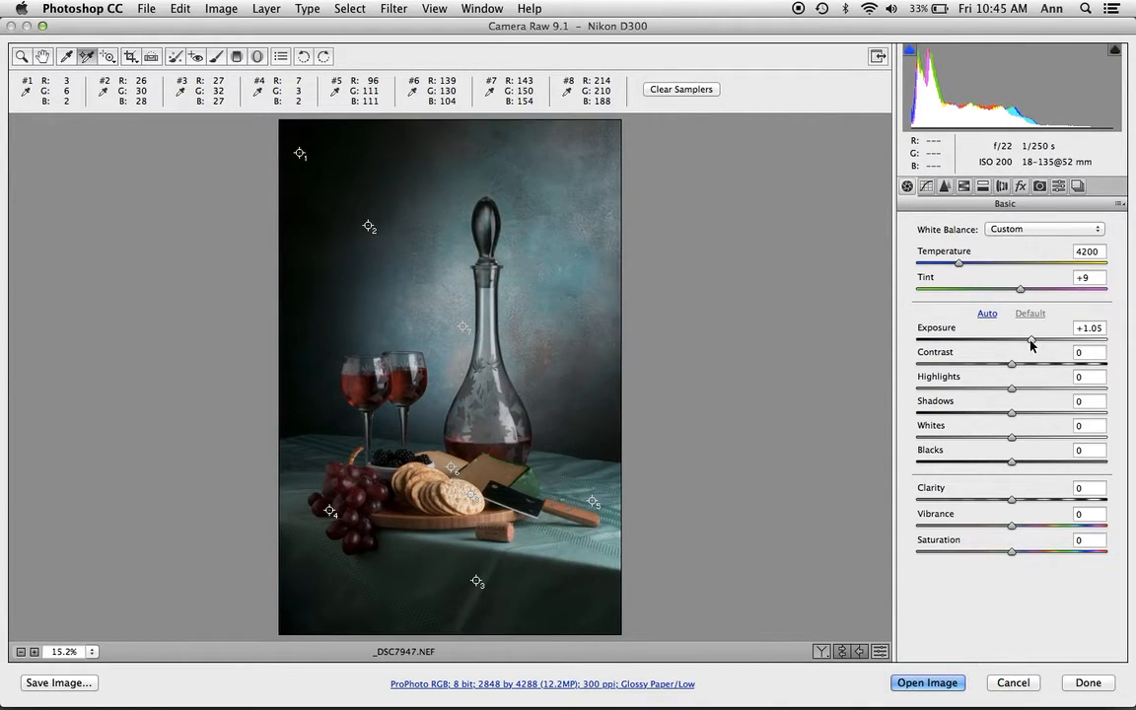
{"action": "left_click_drag", "start_coordinate": [1031, 340], "coordinate": [1034, 340]}
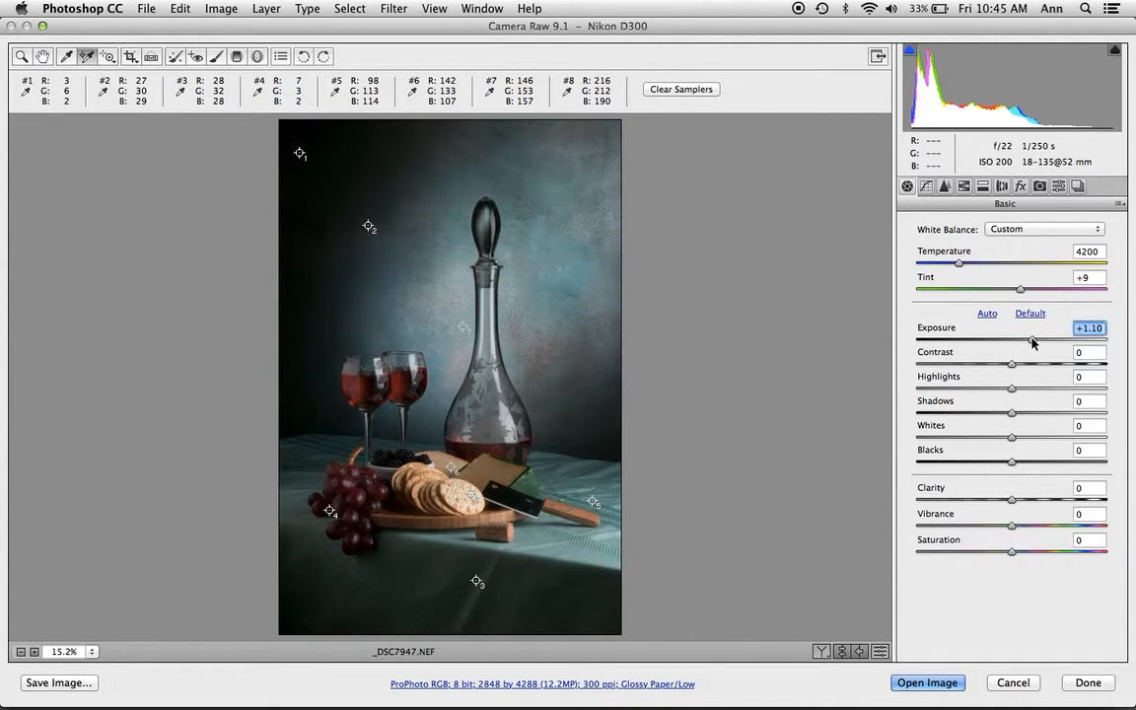
{"action": "left_click_drag", "start_coordinate": [1020, 339], "coordinate": [1035, 339]}
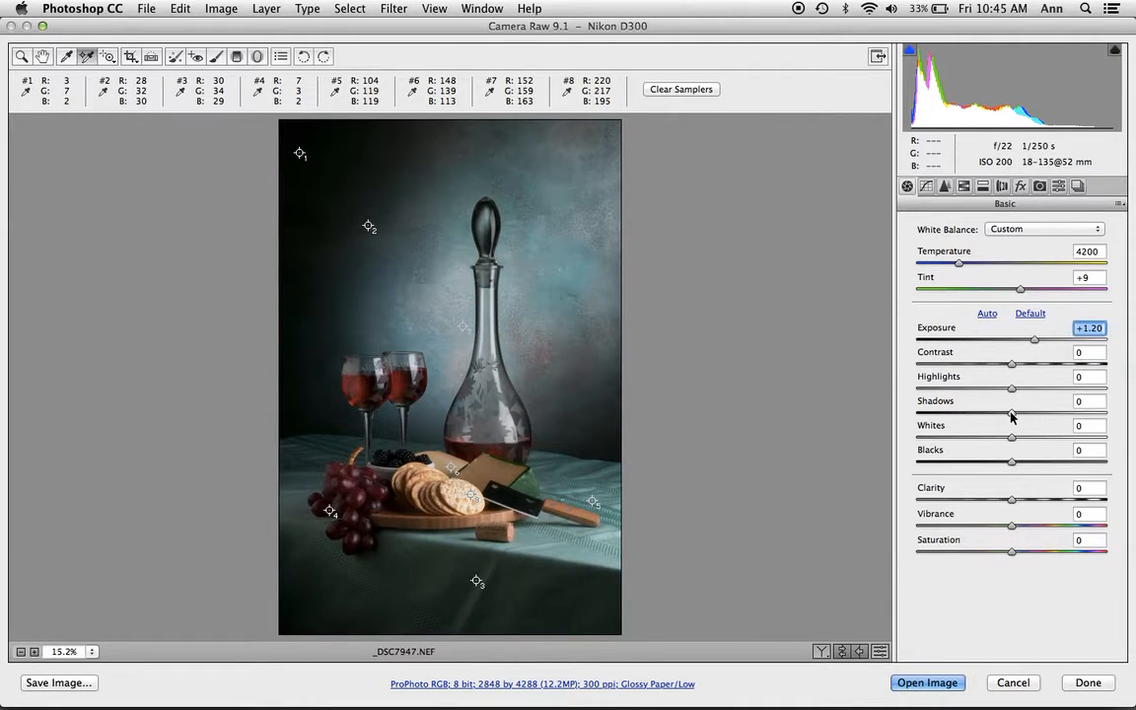
Step: Lift the Shadows slider to +83 to reveal detail in the dark backdrop and tablecloth
{"action": "left_click_drag", "start_coordinate": [1012, 414], "coordinate": [1043, 413]}
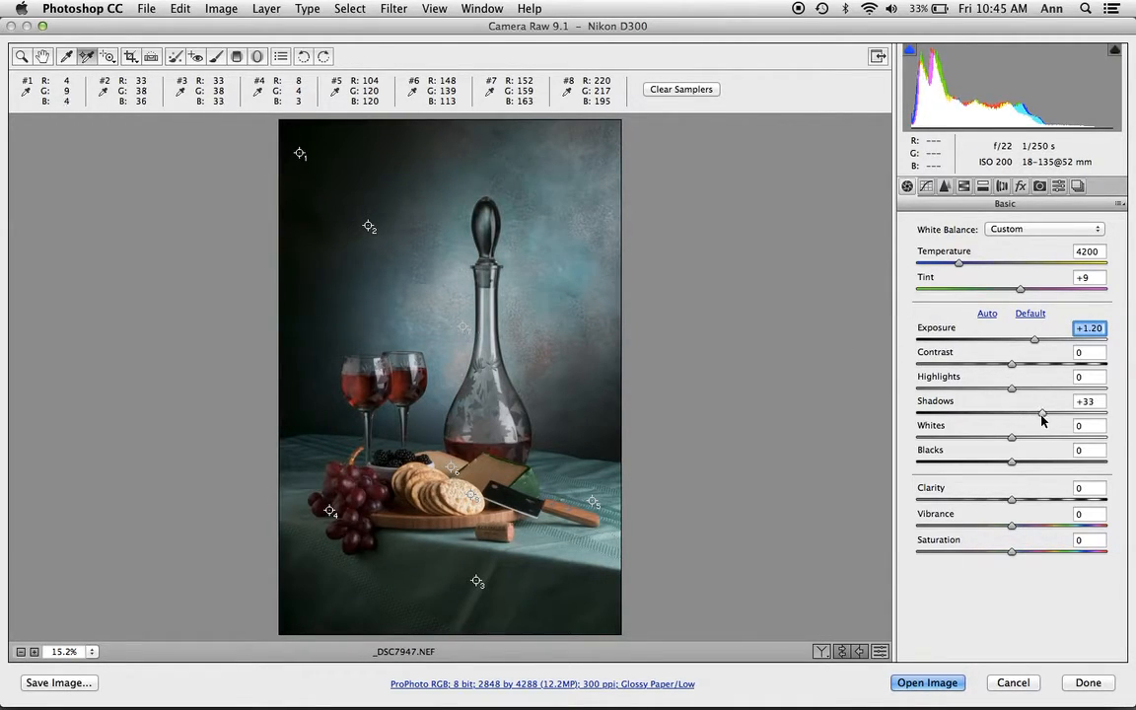
{"action": "left_click_drag", "start_coordinate": [1042, 414], "coordinate": [1078, 413]}
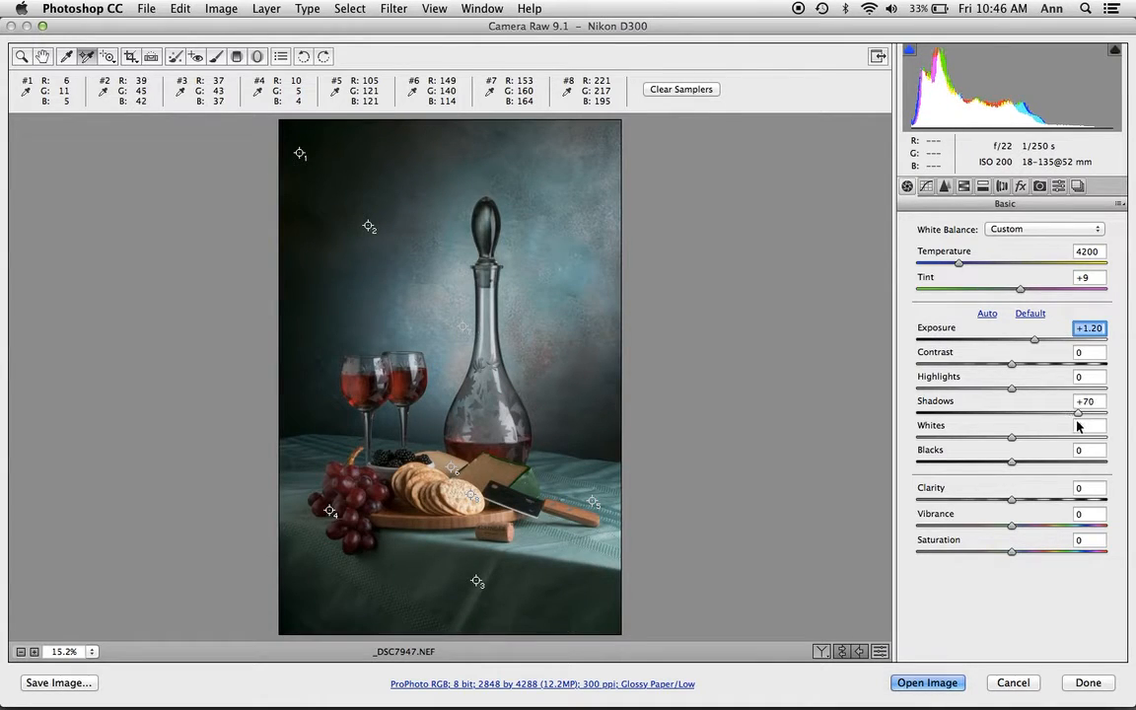
{"action": "left_click_drag", "start_coordinate": [1010, 414], "coordinate": [1020, 414]}
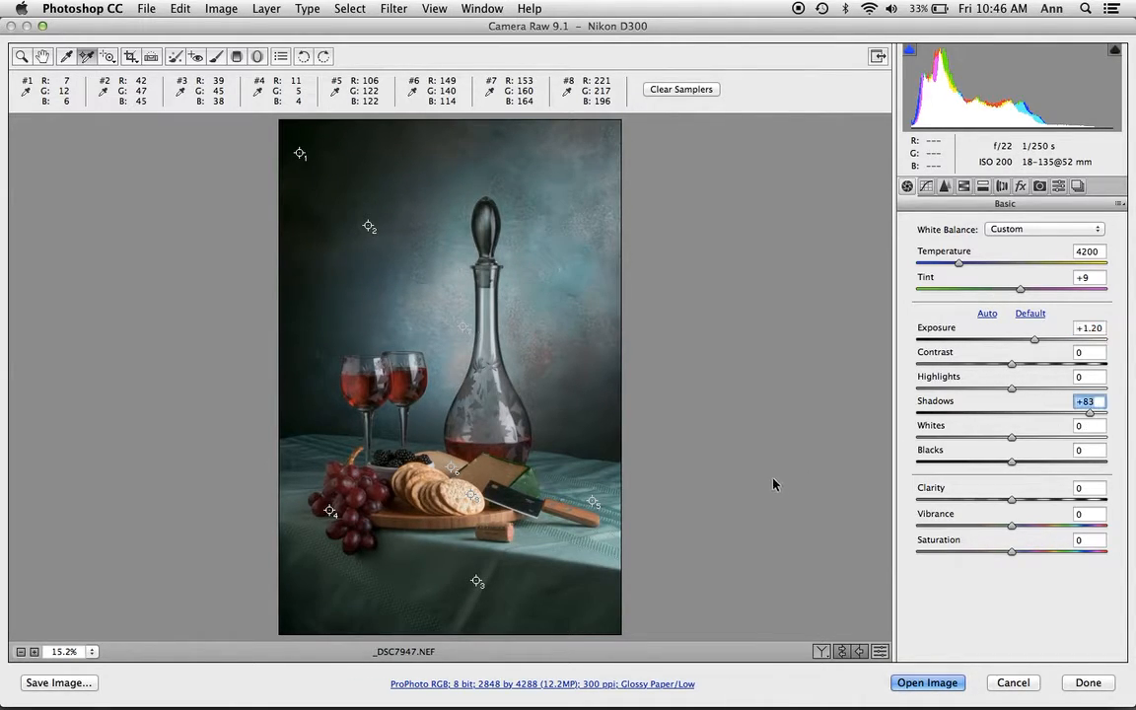
{"action": "mouse_move", "coordinate": [473, 587]}
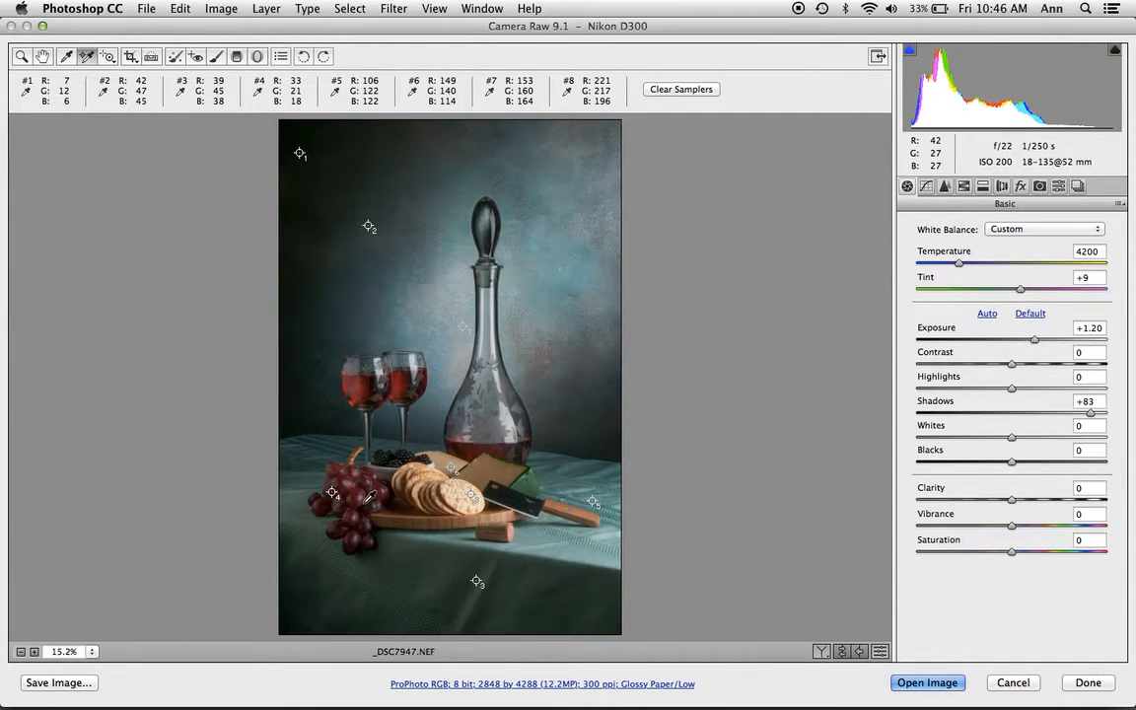
{"action": "mouse_move", "coordinate": [893, 225]}
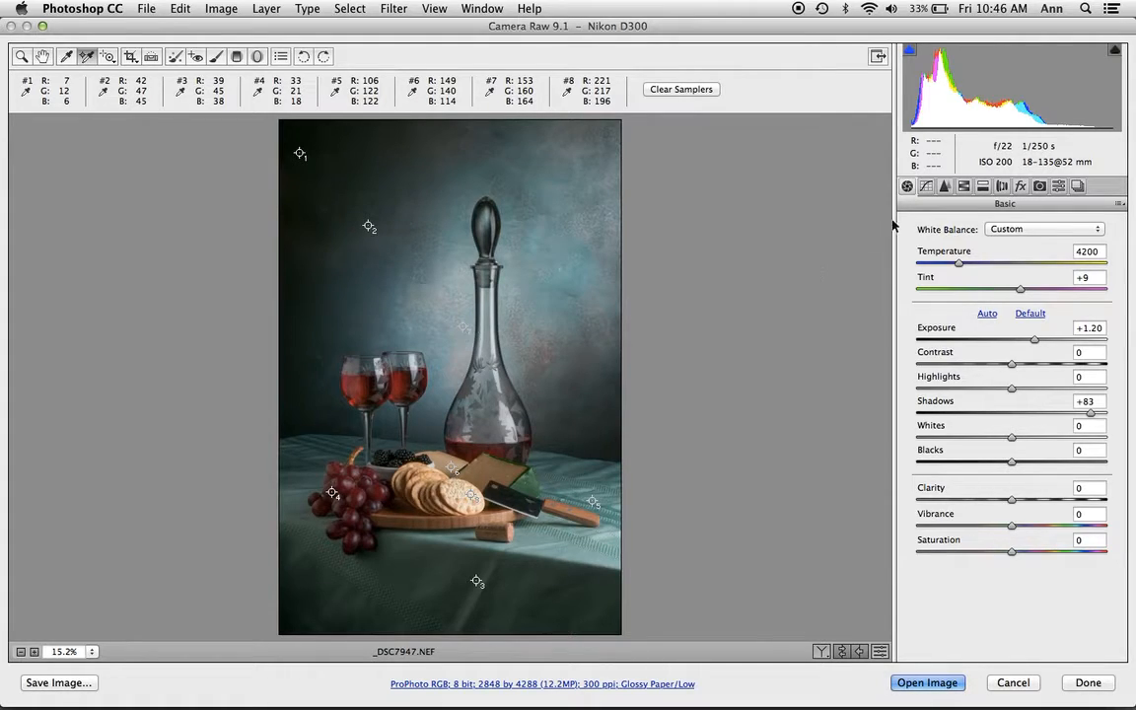
{"action": "mouse_move", "coordinate": [1002, 185]}
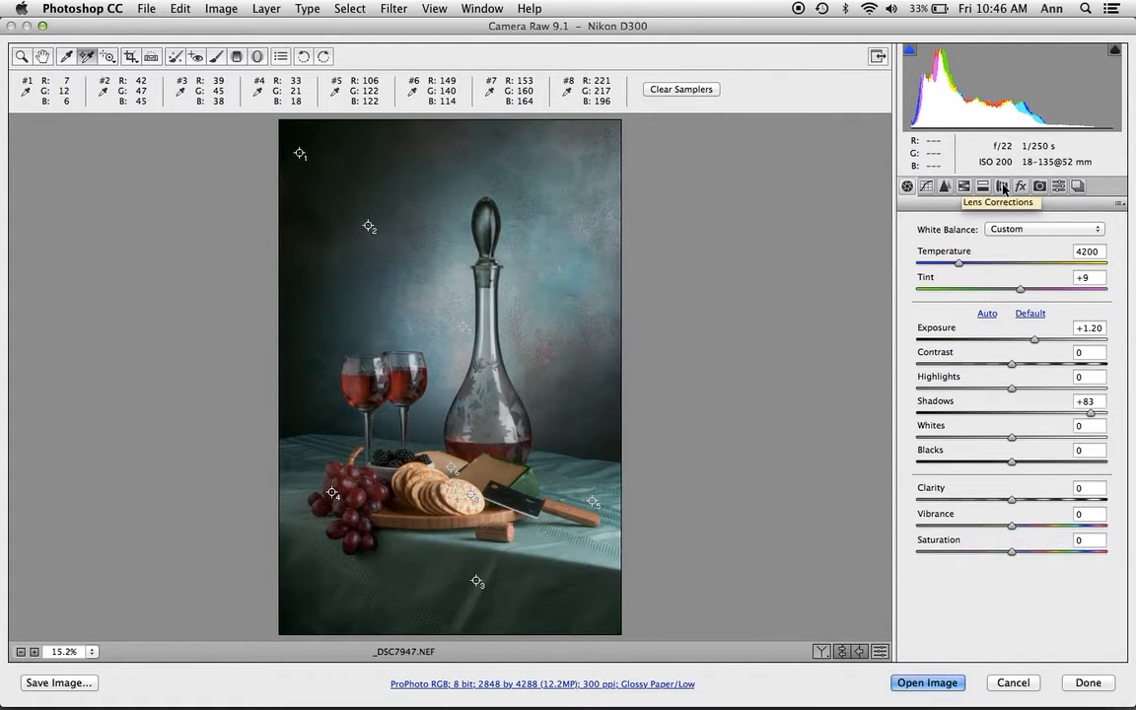
Step: Try lens profile corrections, then leave them off after no matching profile is found
{"action": "left_click", "coordinate": [1003, 186]}
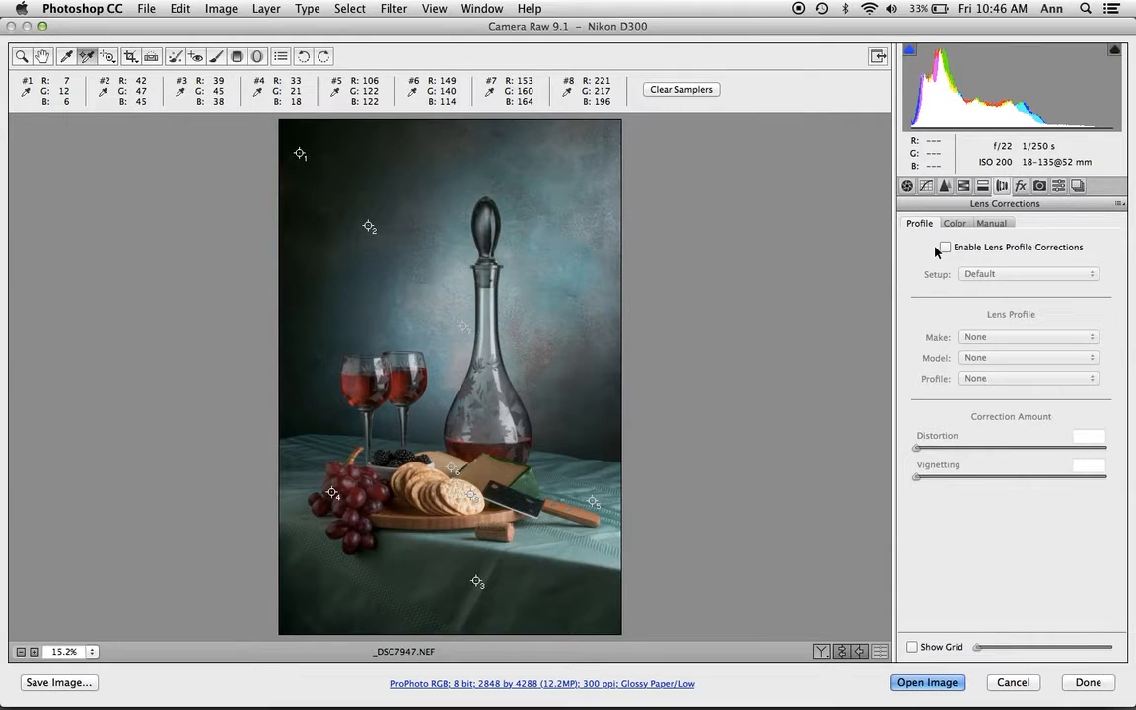
{"action": "left_click", "coordinate": [944, 246]}
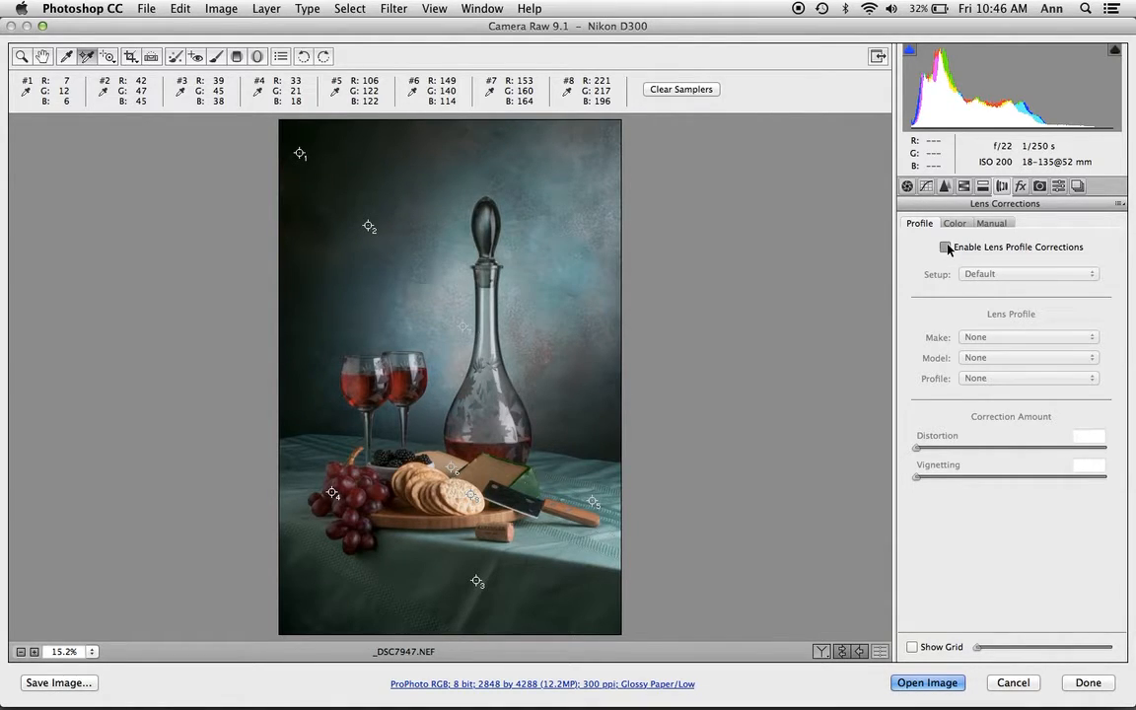
{"action": "left_click", "coordinate": [945, 247]}
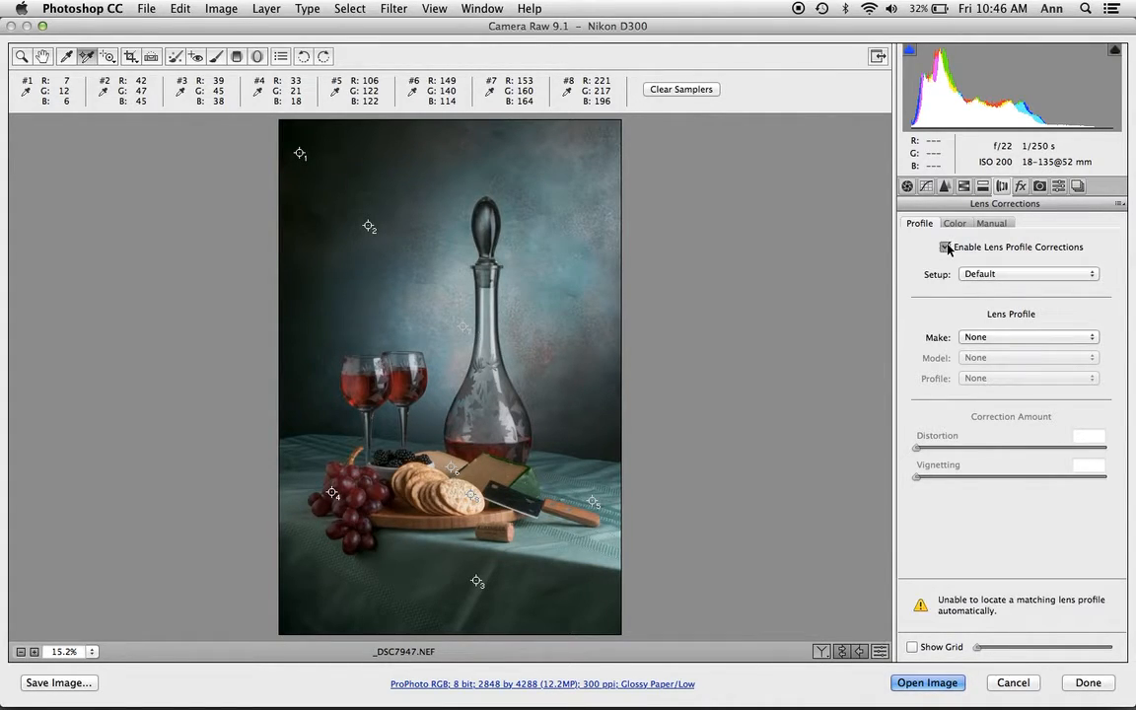
{"action": "left_click", "coordinate": [945, 246]}
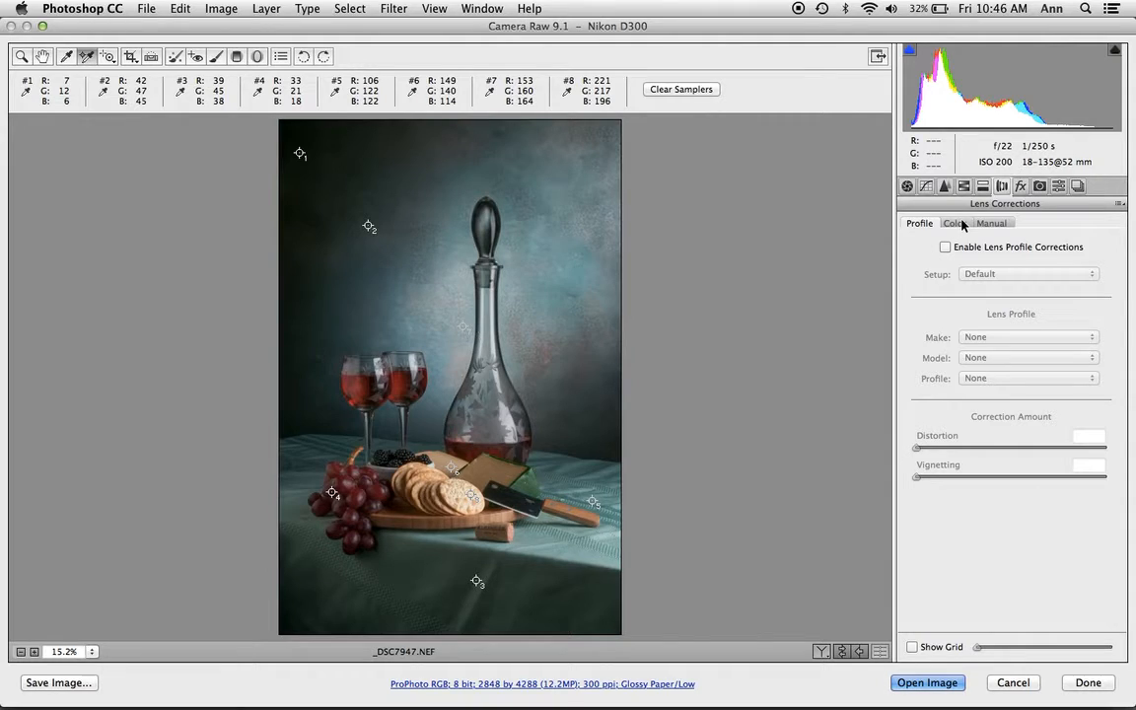
Step: Keep Remove Chromatic Aberration on in the lens Color settings and inspect the glass edges
{"action": "left_click", "coordinate": [953, 223]}
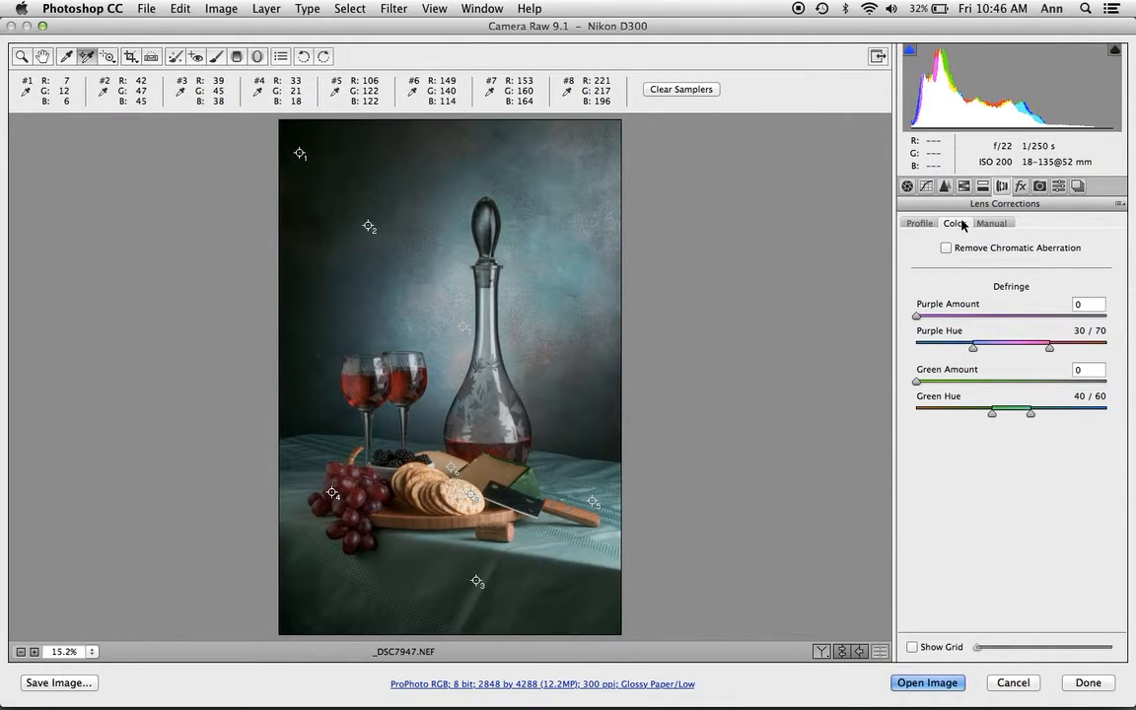
{"action": "left_click", "coordinate": [946, 248]}
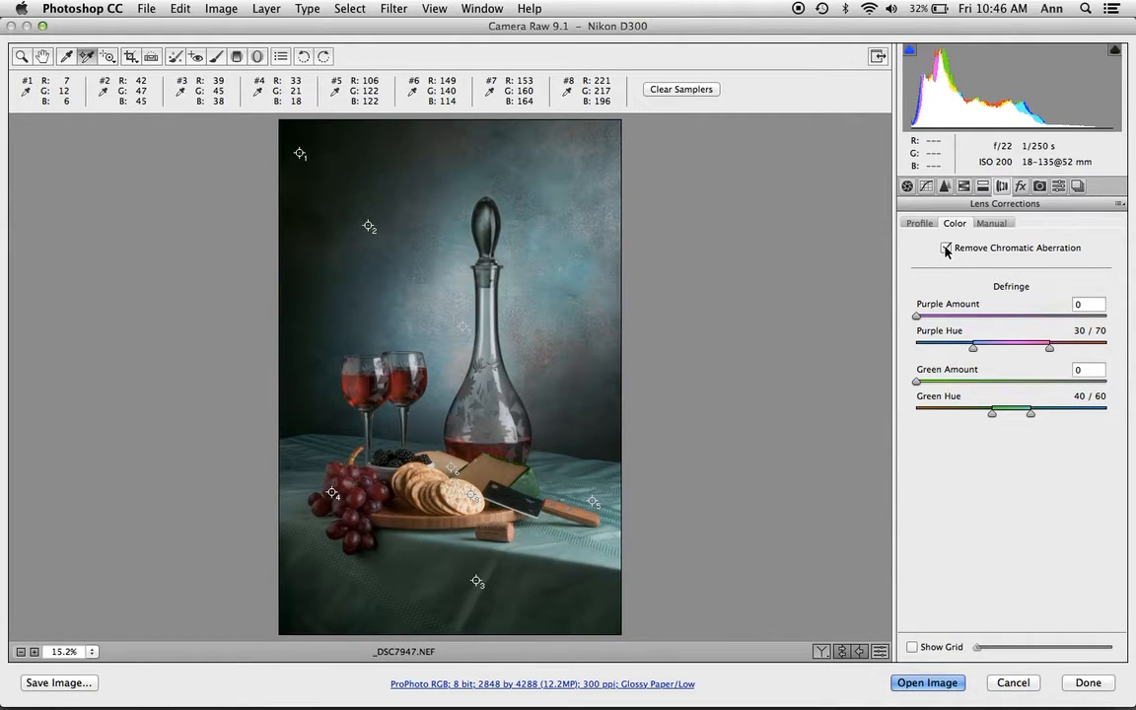
{"action": "left_click", "coordinate": [946, 247]}
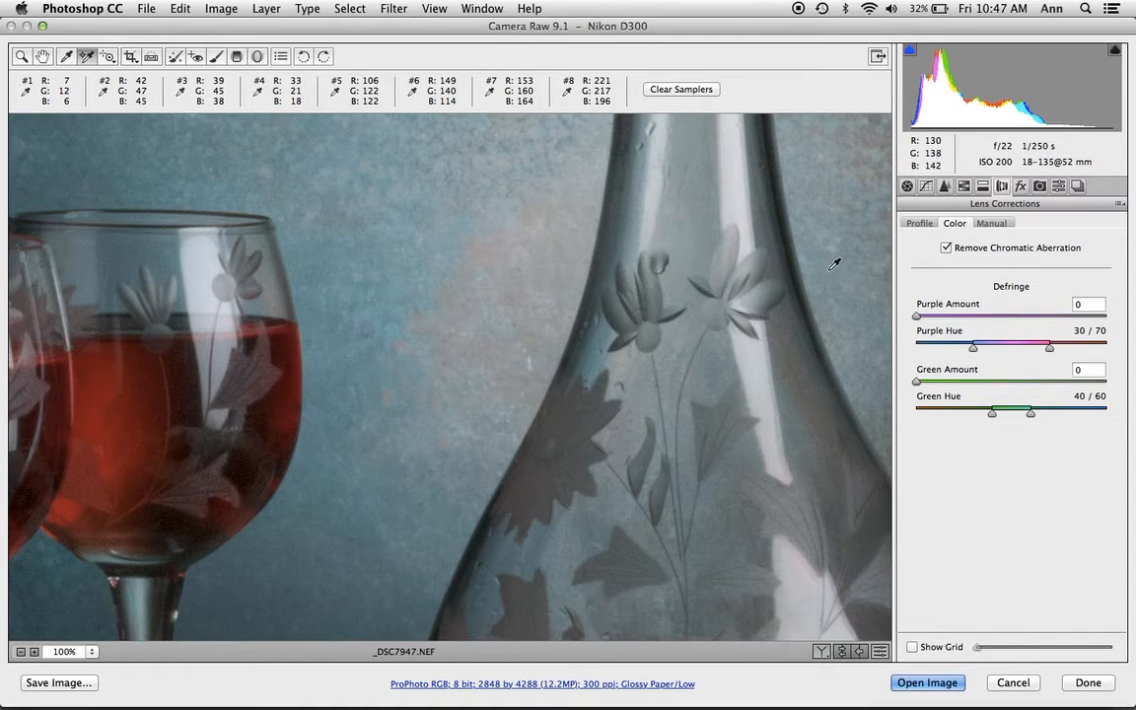
{"action": "mouse_move", "coordinate": [769, 266]}
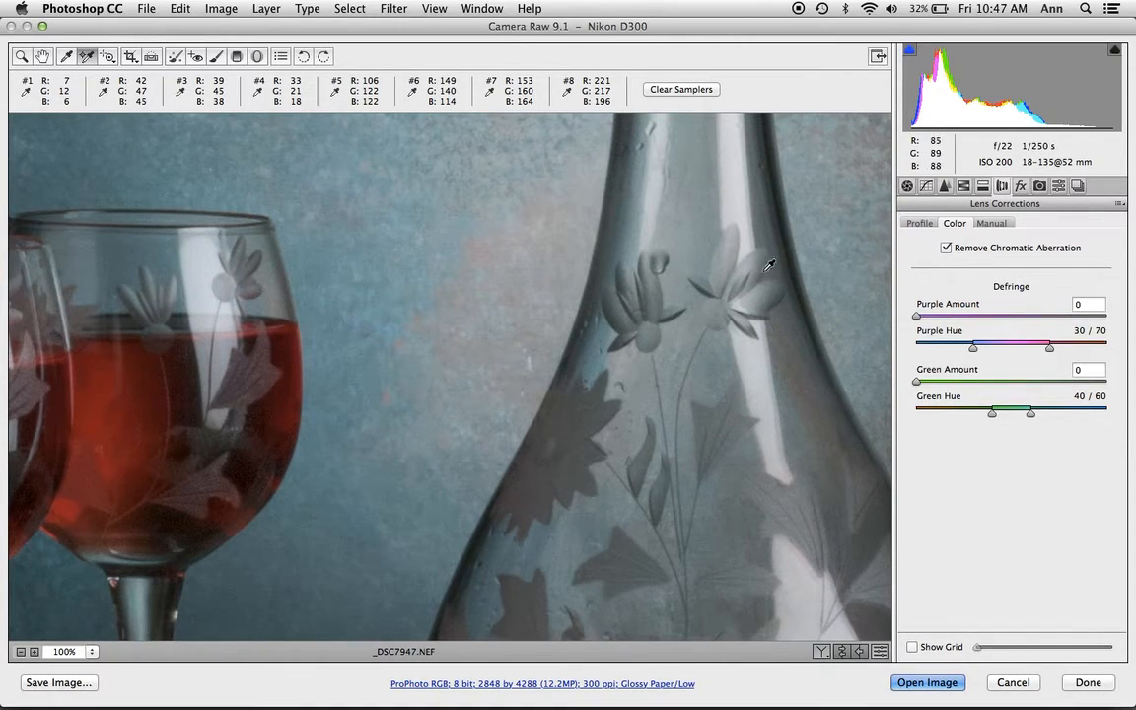
{"action": "mouse_move", "coordinate": [776, 418]}
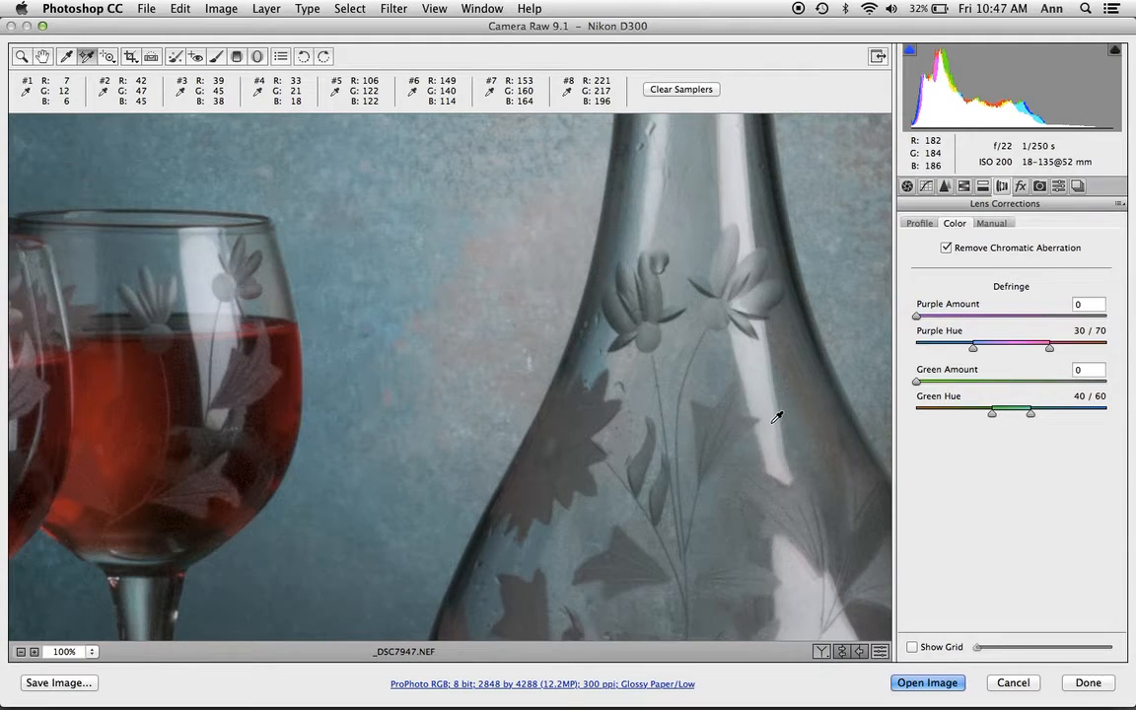
{"action": "mouse_move", "coordinate": [918, 320]}
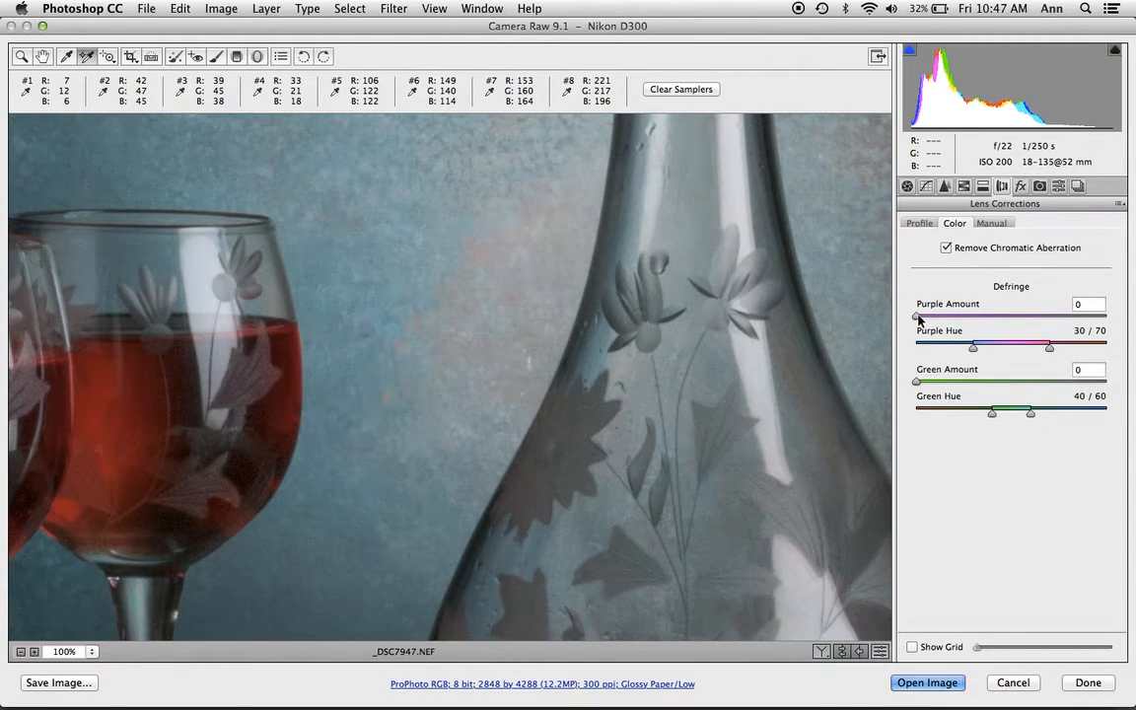
{"action": "mouse_move", "coordinate": [765, 331]}
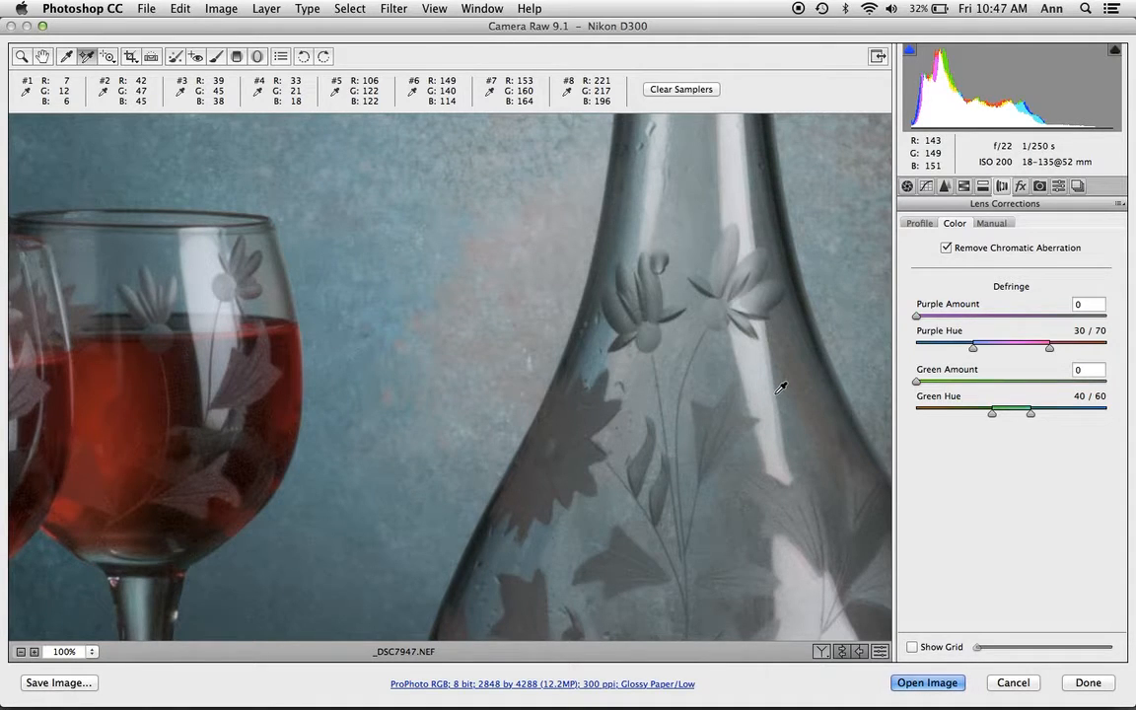
{"action": "mouse_move", "coordinate": [896, 247]}
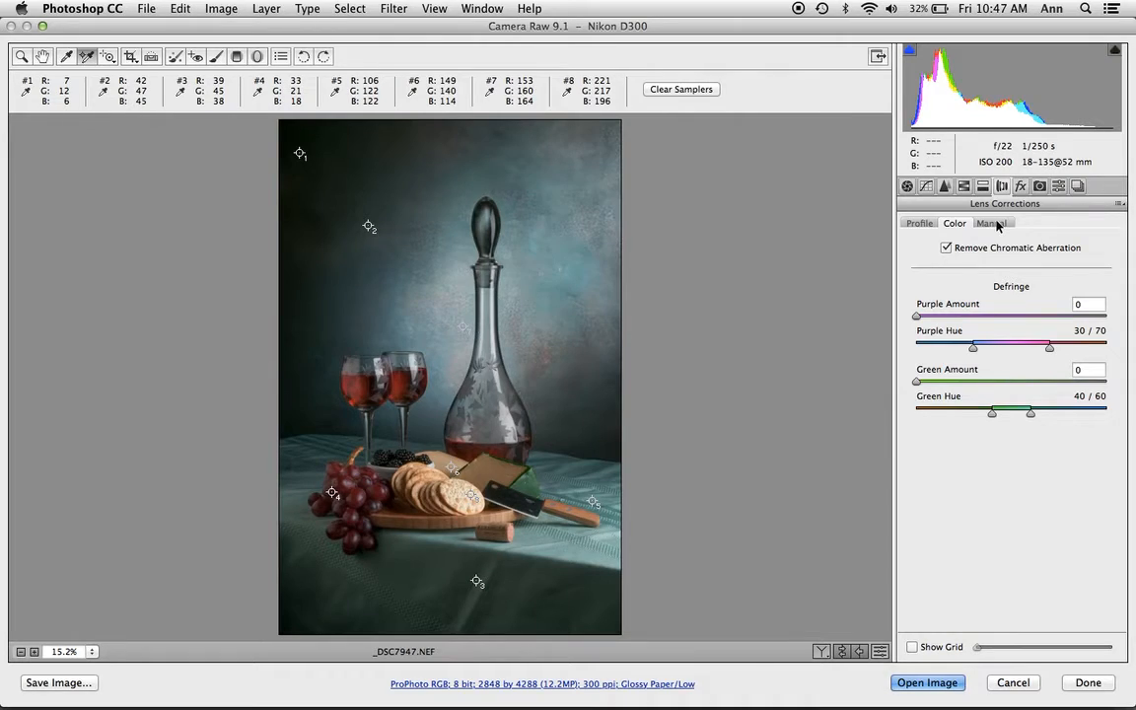
Step: Review manual lens transform and vignetting at zero, then return to the Basic adjustments
{"action": "left_click", "coordinate": [991, 223]}
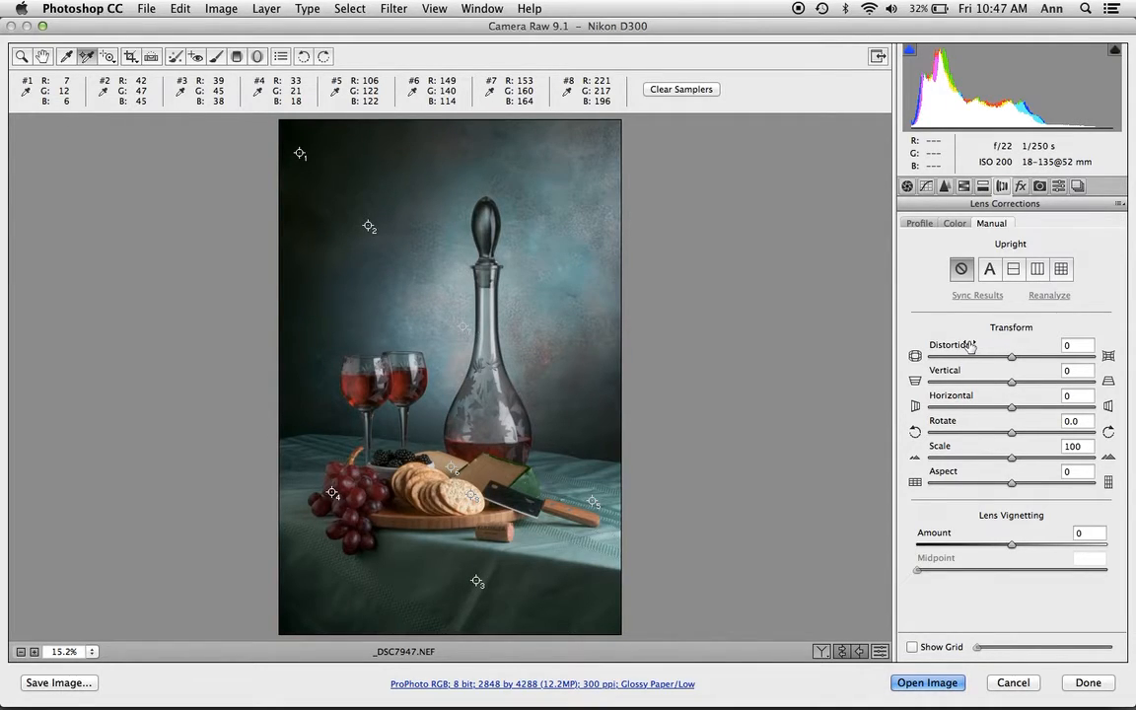
{"action": "left_click", "coordinate": [907, 186]}
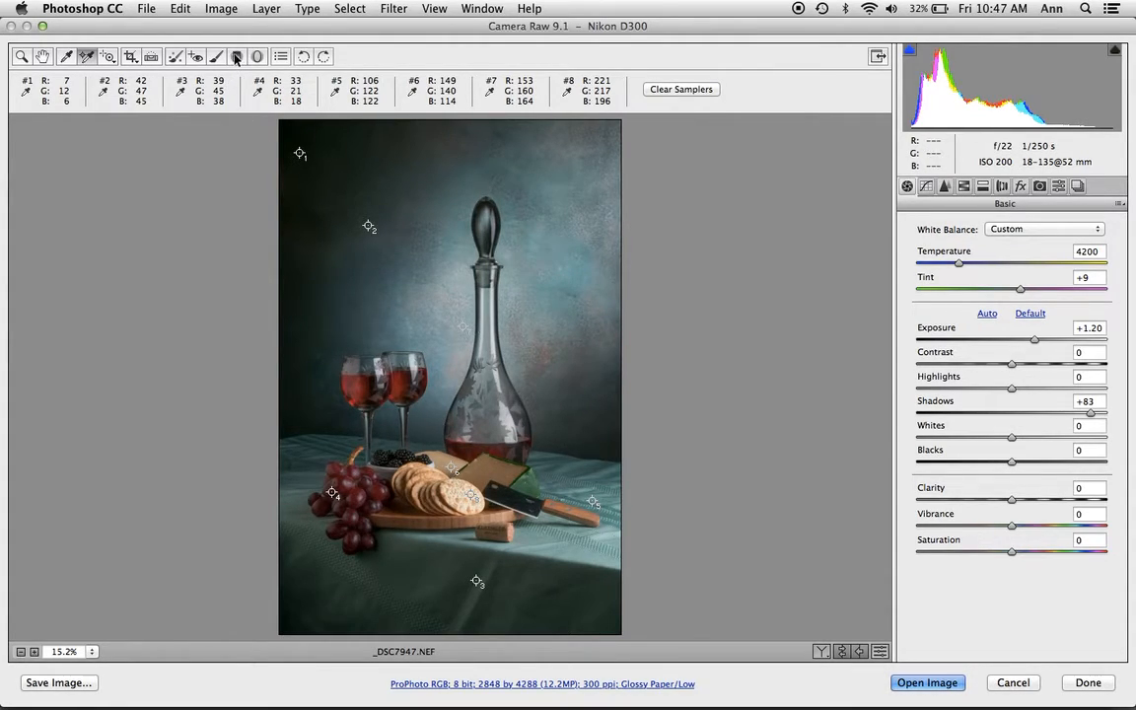
{"action": "mouse_move", "coordinate": [237, 56]}
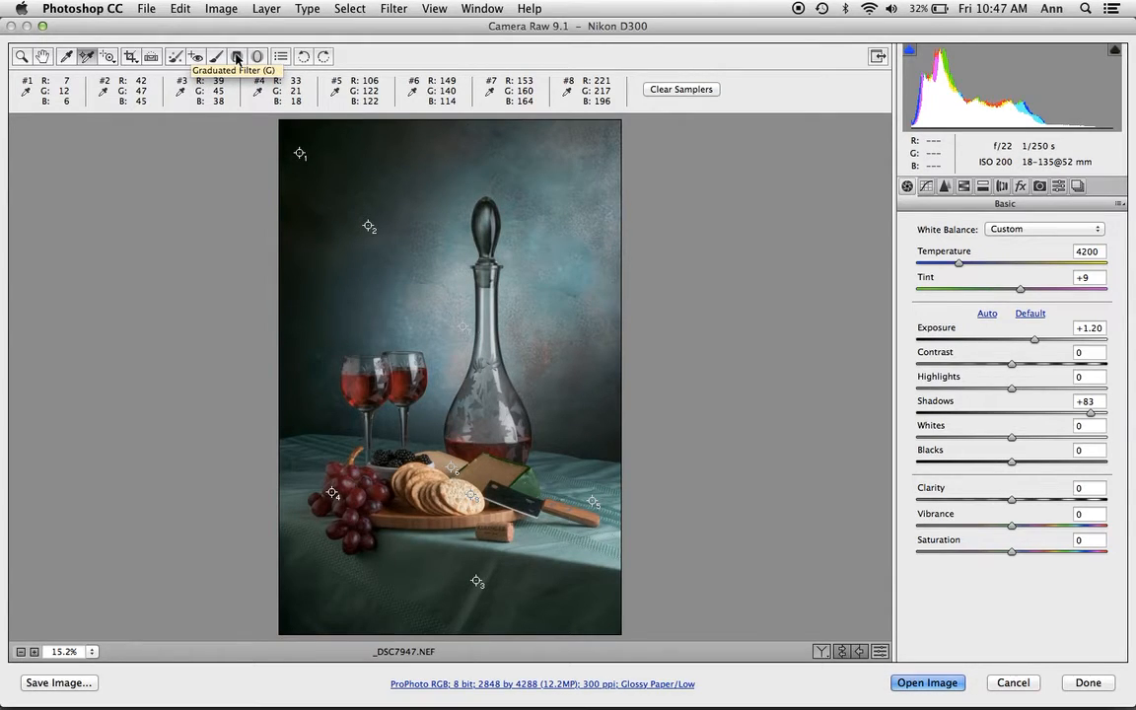
Step: Draw a diagonal graduated filter over the upper-right backdrop with exposure -1.20
{"action": "left_click", "coordinate": [237, 56]}
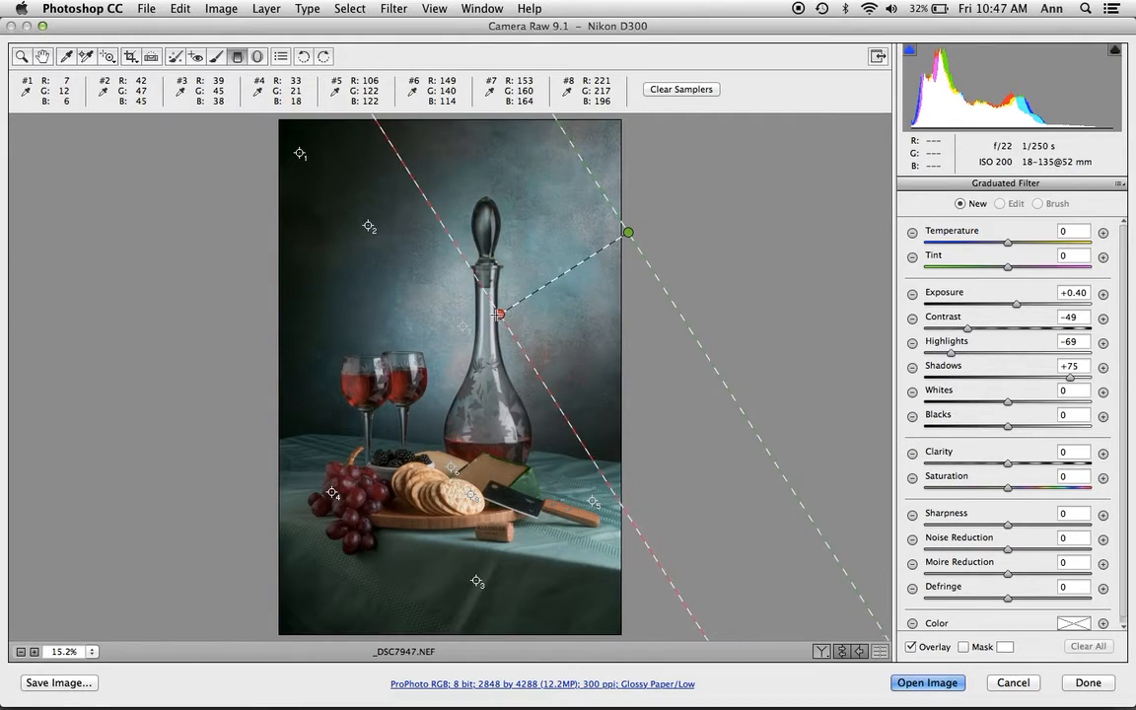
{"action": "left_click_drag", "start_coordinate": [498, 314], "coordinate": [470, 352]}
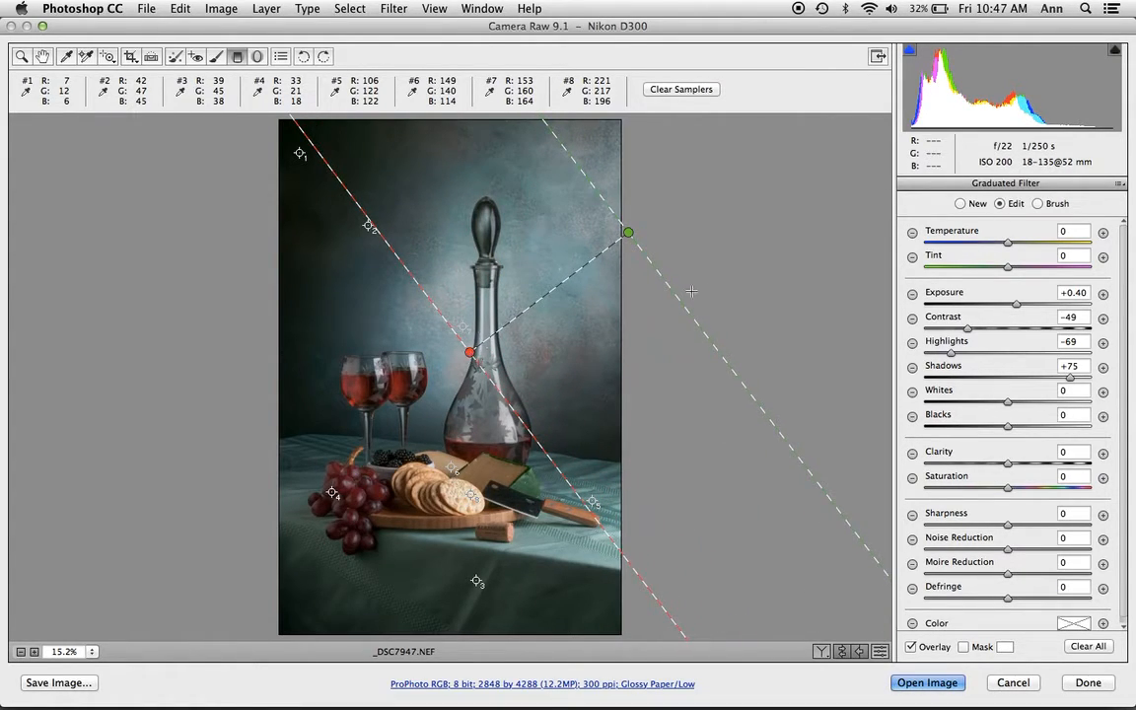
{"action": "mouse_move", "coordinate": [1020, 308]}
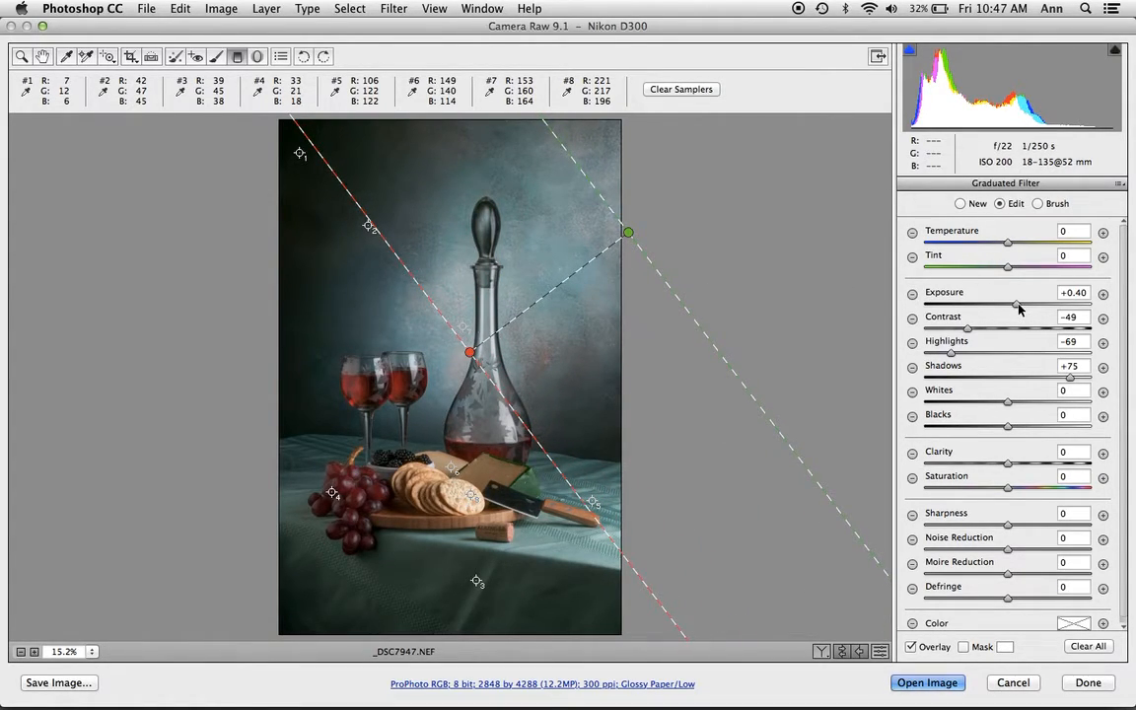
{"action": "left_click_drag", "start_coordinate": [1017, 303], "coordinate": [990, 303]}
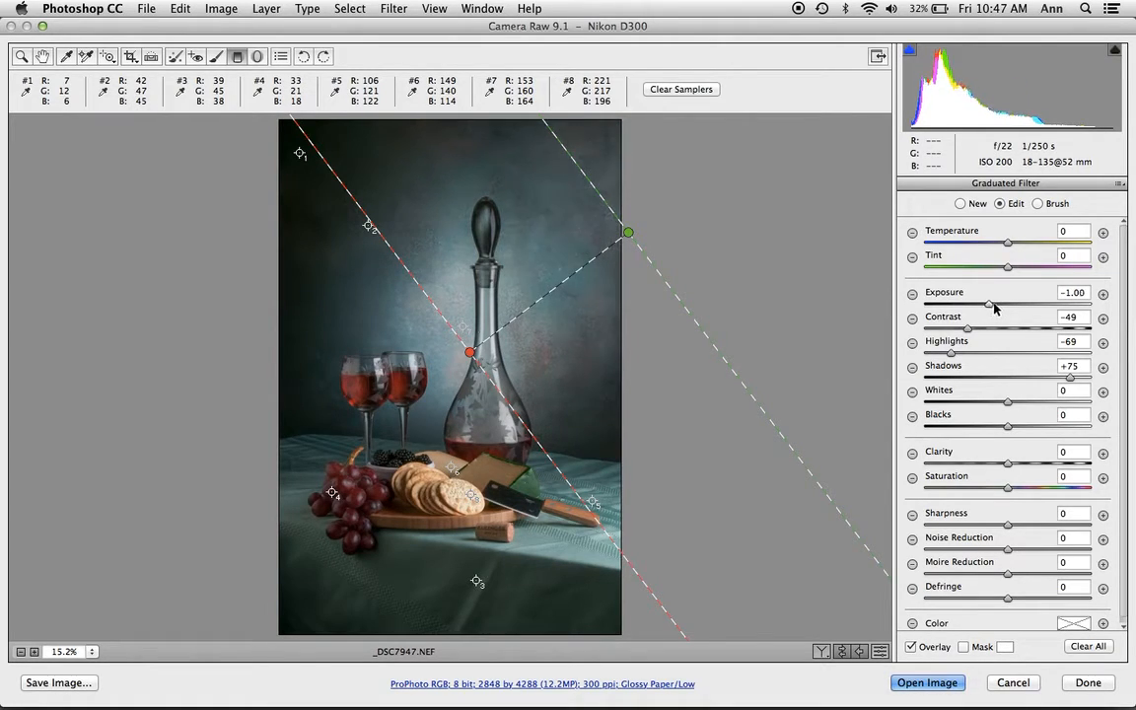
{"action": "left_click_drag", "start_coordinate": [991, 301], "coordinate": [986, 302]}
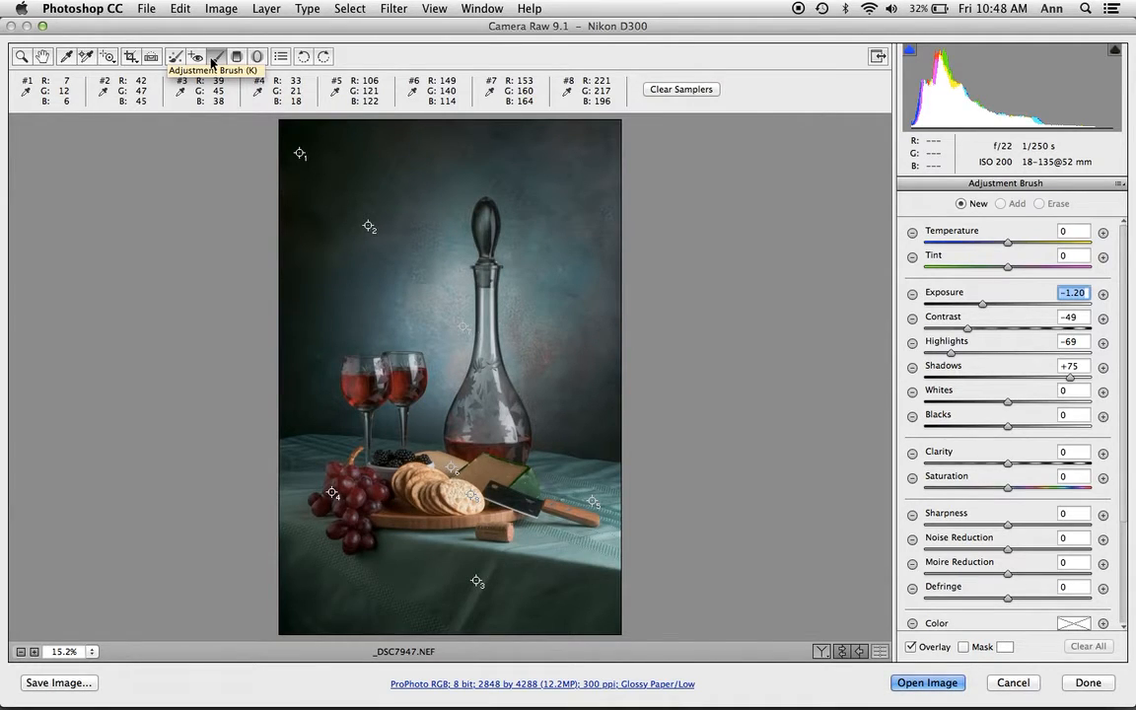
{"action": "mouse_move", "coordinate": [605, 187]}
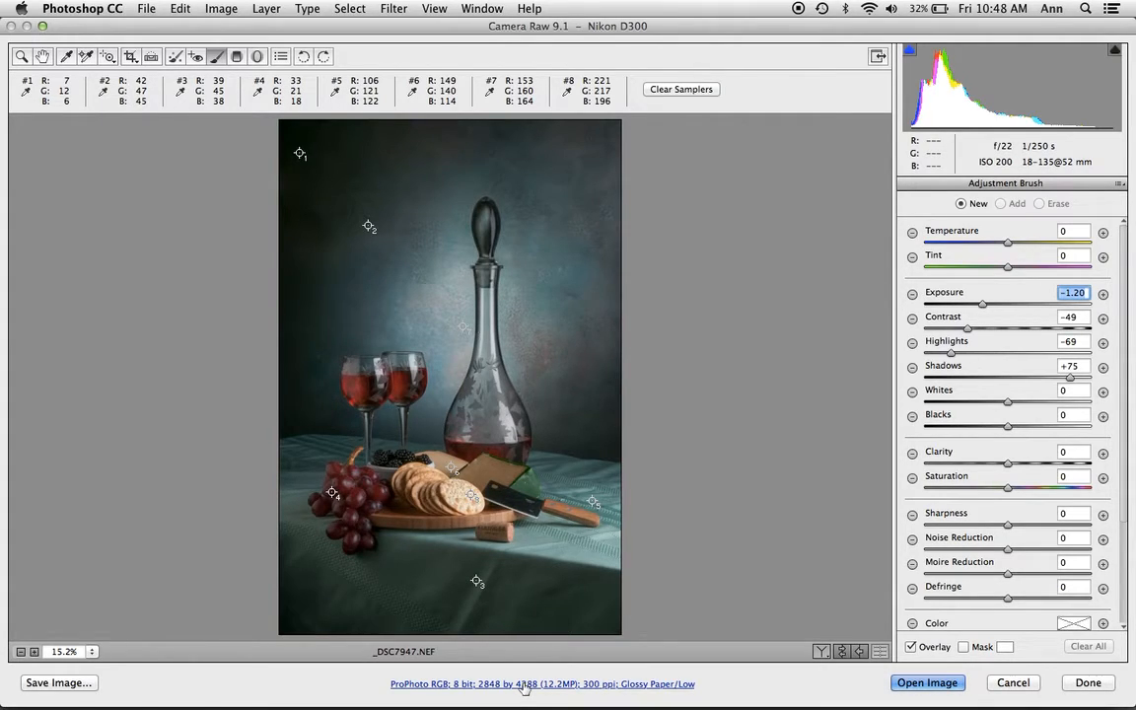
Step: Keep ProPhoto RGB, 8-bit, 300 ppi output with low Glossy Paper sharpening in workflow options
{"action": "left_click", "coordinate": [543, 684]}
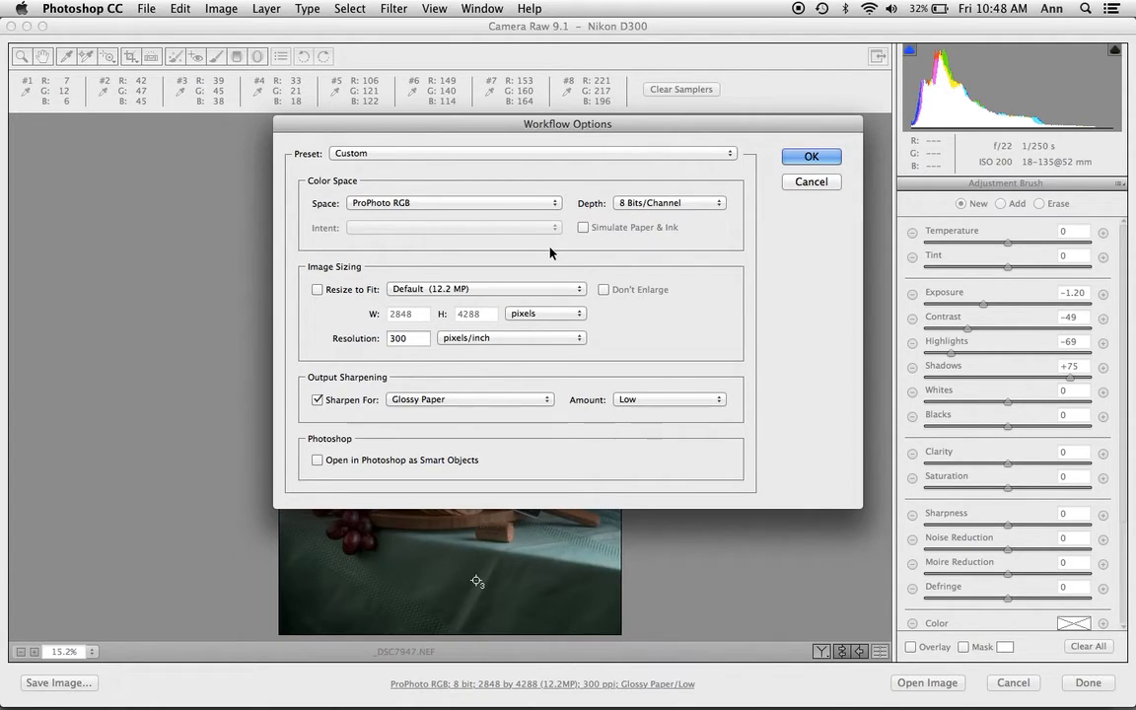
{"action": "mouse_move", "coordinate": [337, 322]}
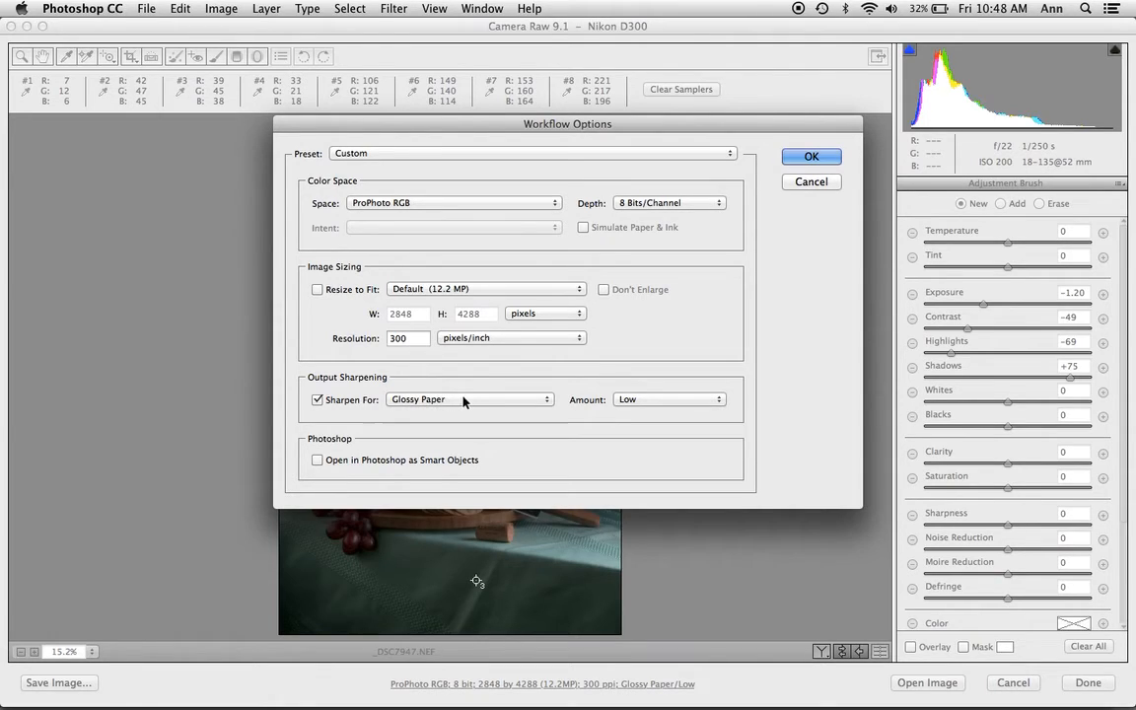
{"action": "left_click", "coordinate": [468, 400]}
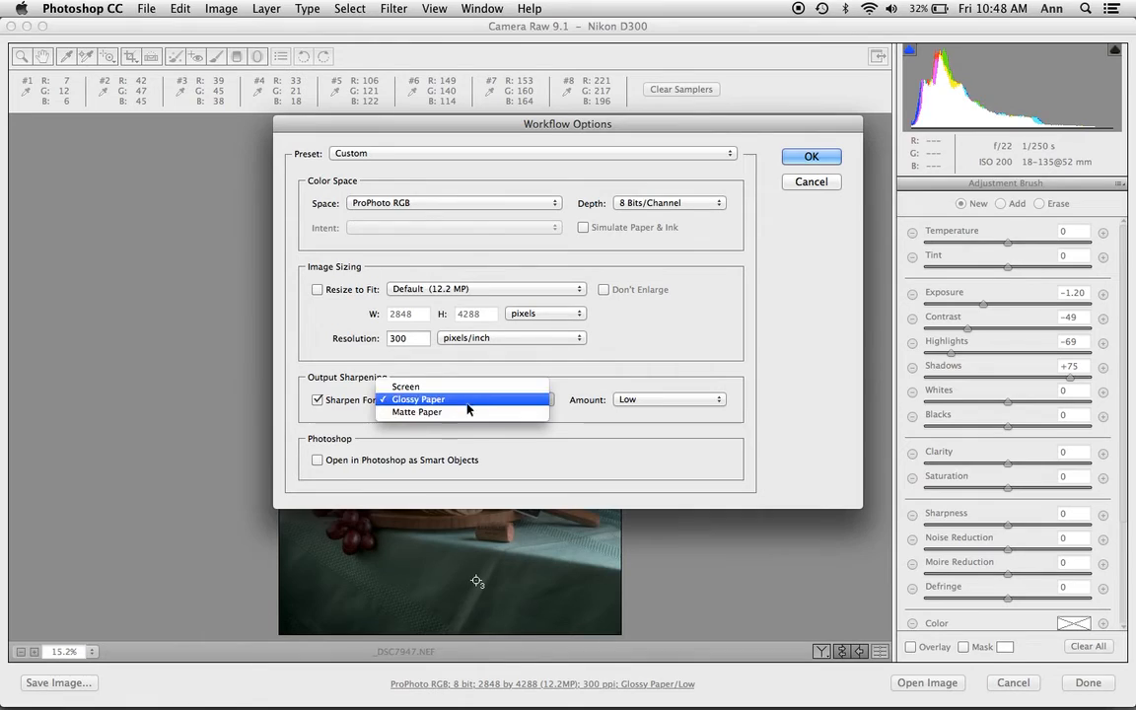
{"action": "left_click", "coordinate": [418, 399]}
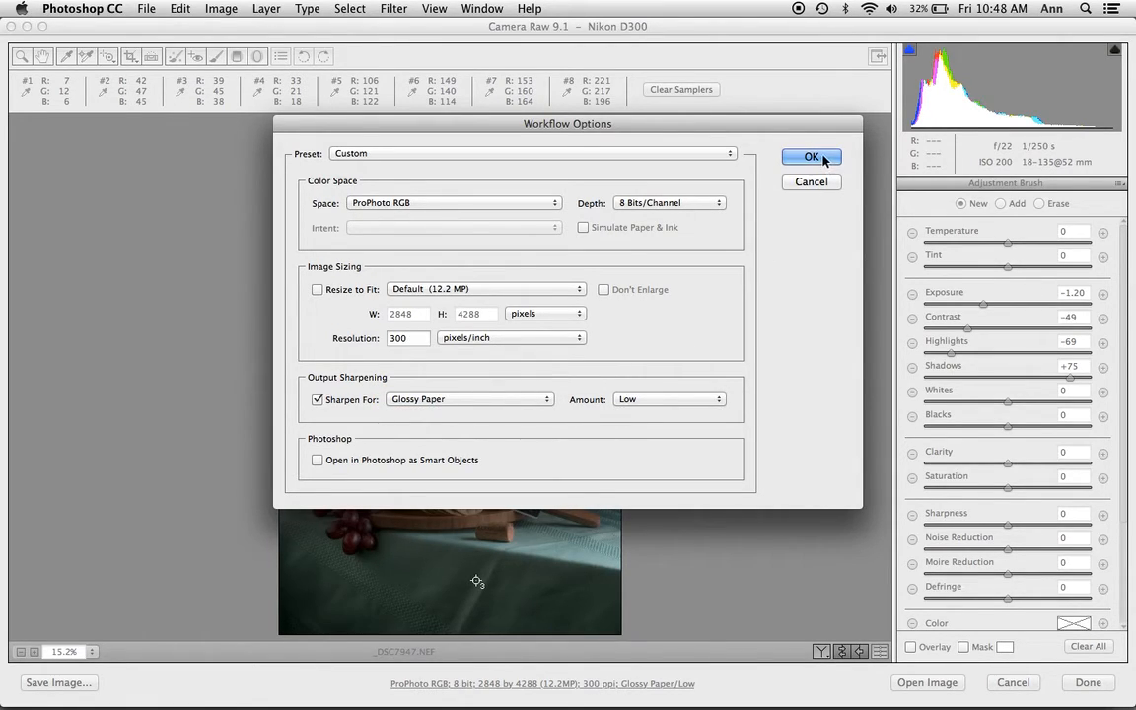
{"action": "left_click", "coordinate": [811, 157]}
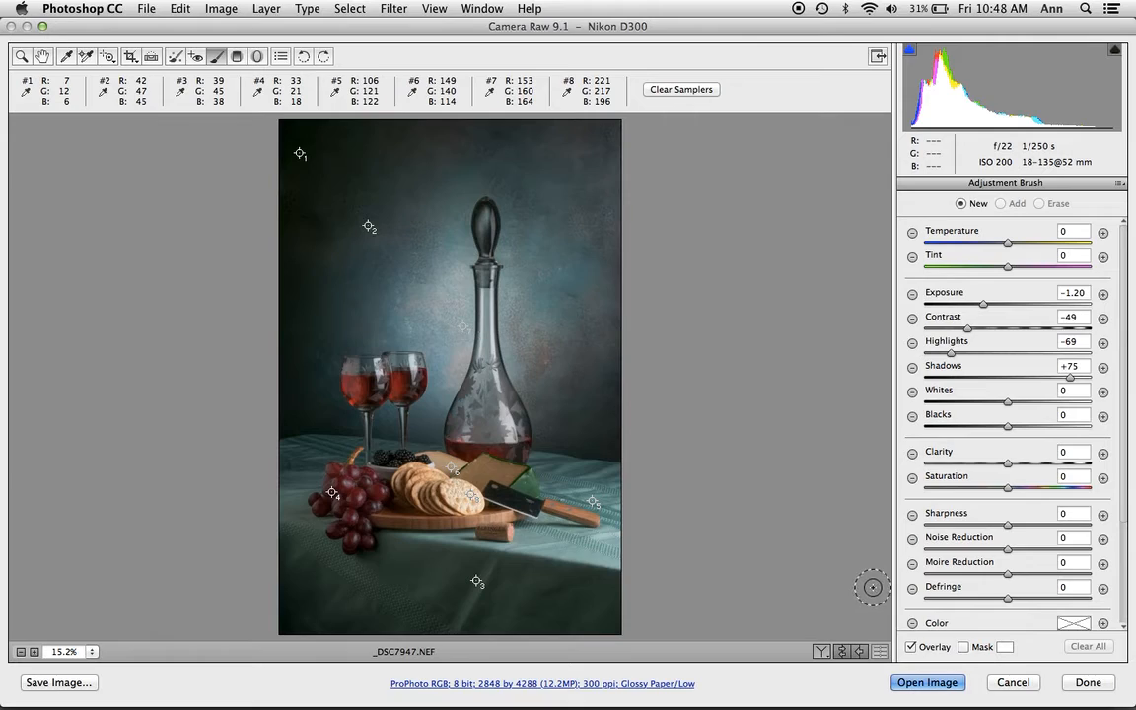
{"action": "mouse_move", "coordinate": [693, 388]}
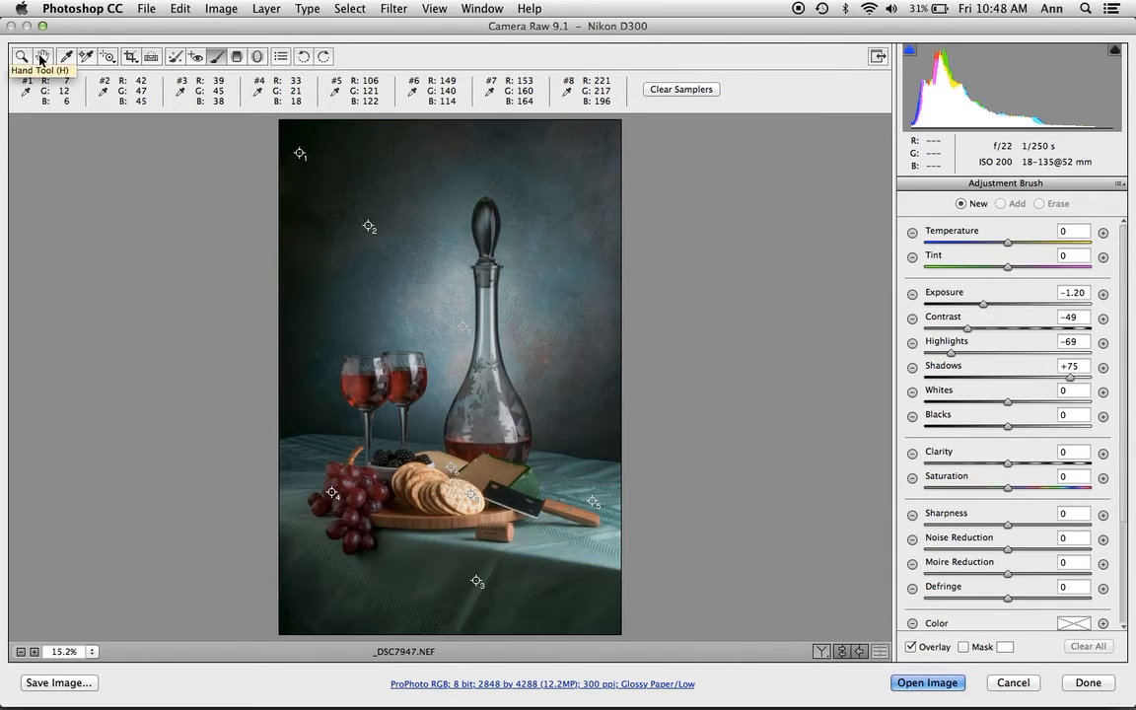
Step: Switch to the Hand tool and send the corrected photo into Photoshop via Open Image
{"action": "left_click", "coordinate": [905, 186]}
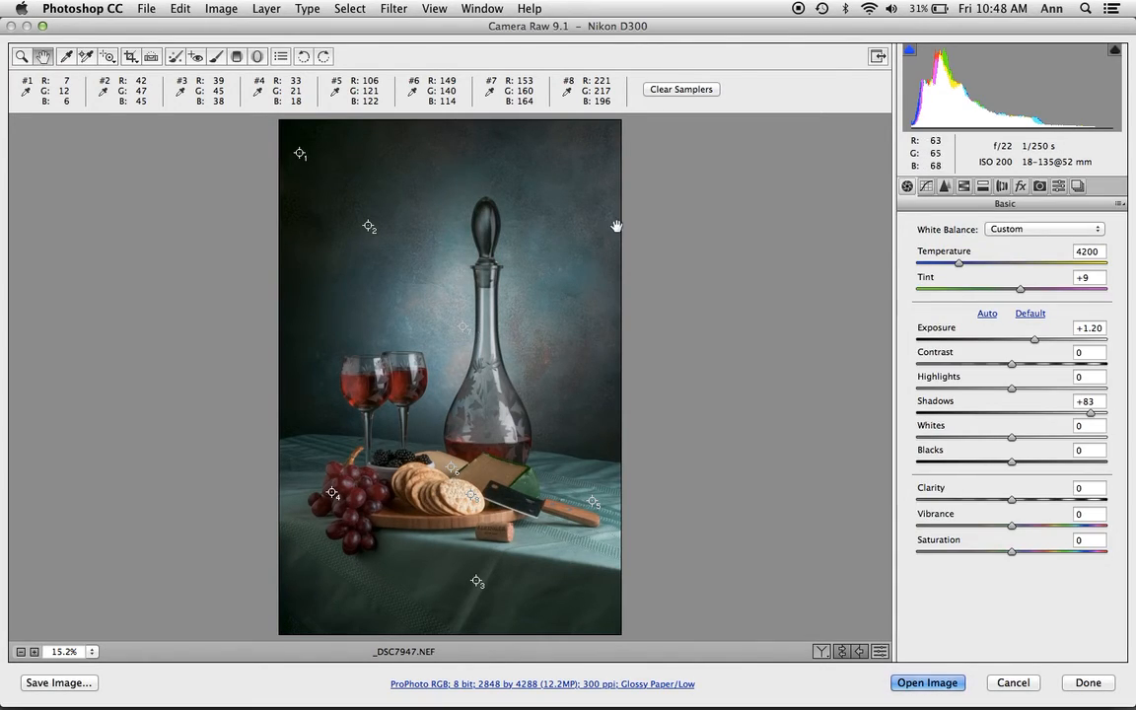
{"action": "mouse_move", "coordinate": [826, 560]}
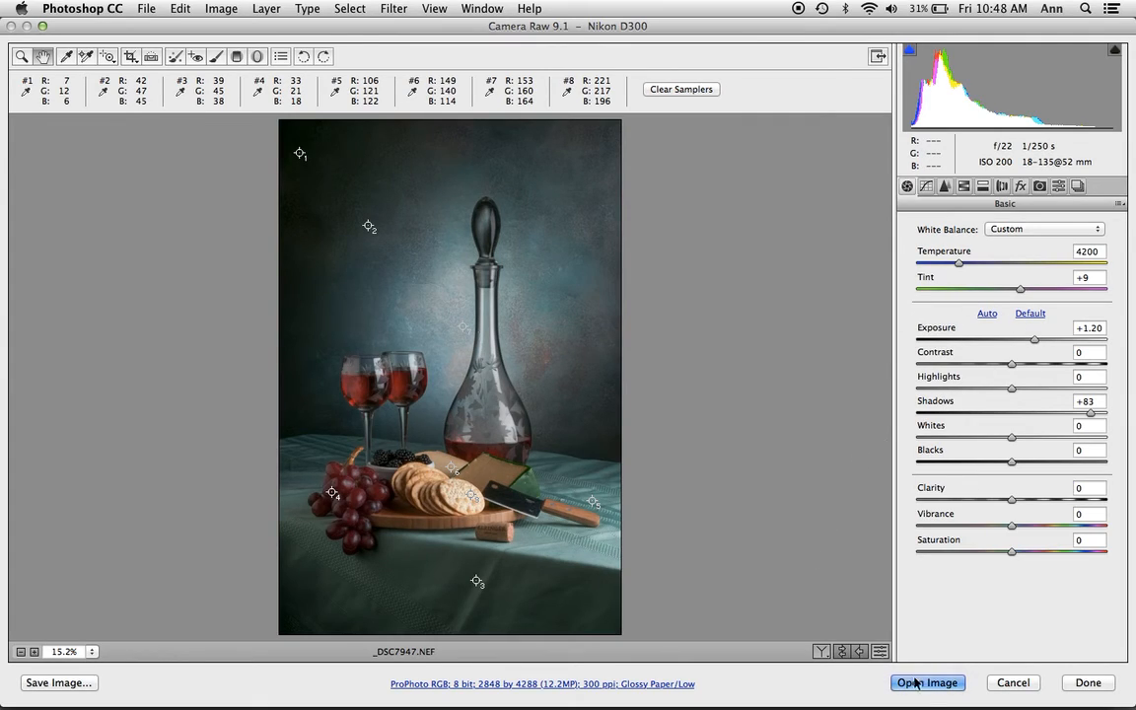
{"action": "left_click", "coordinate": [928, 683]}
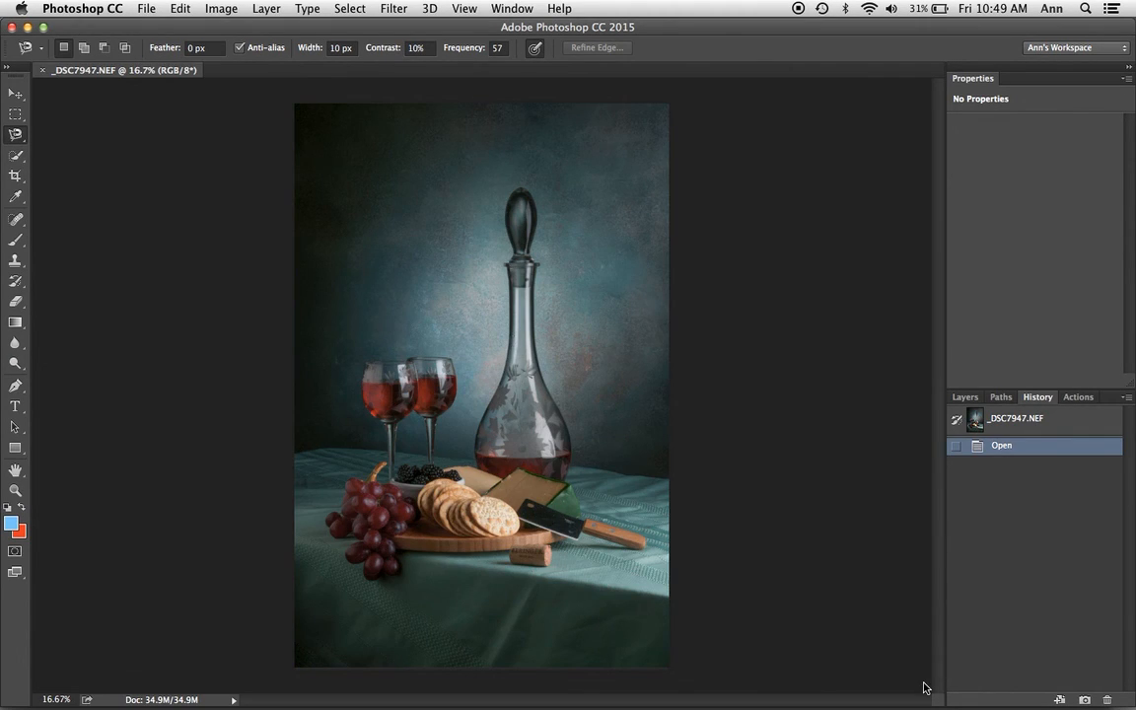
{"action": "mouse_move", "coordinate": [202, 230]}
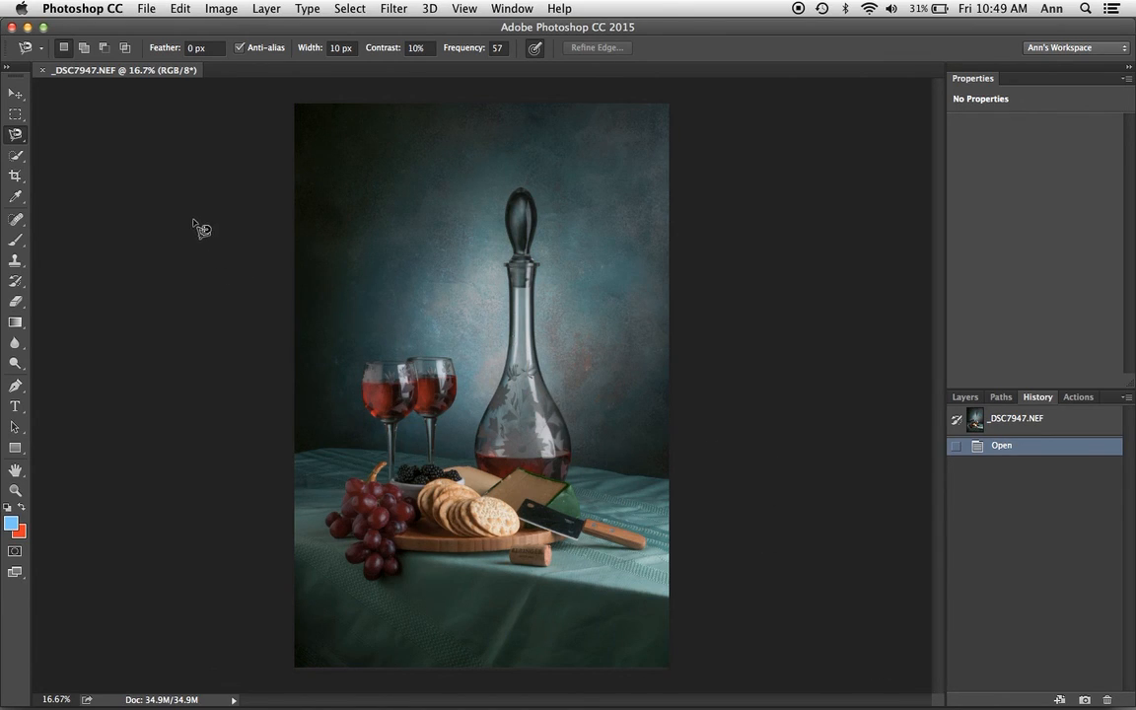
Step: Show Photoshop's File menu commands over the opened still-life document
{"action": "left_click", "coordinate": [146, 8]}
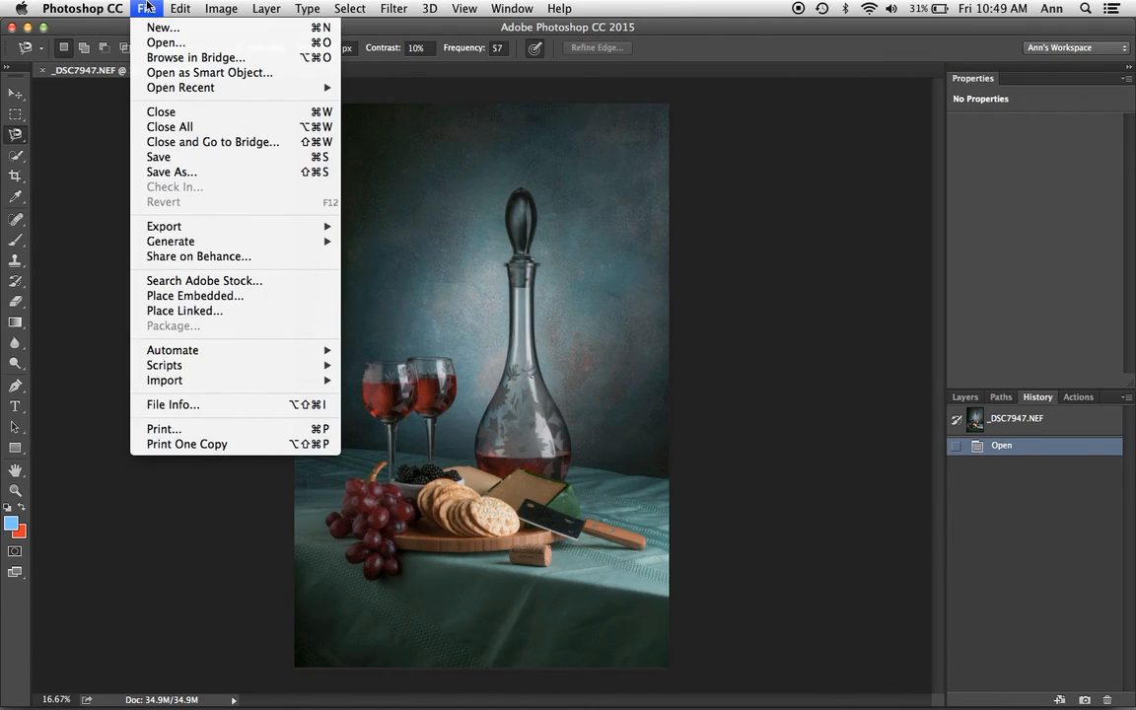